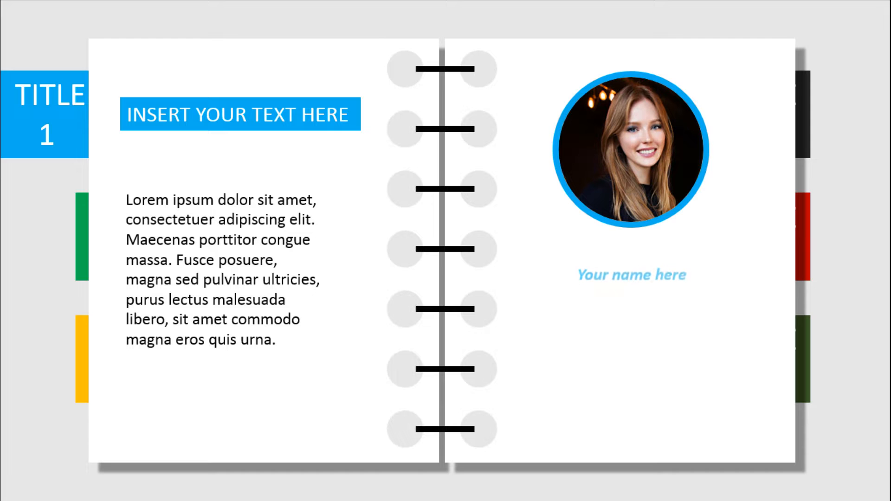
Skip past the notebook design preview to a blank presentation with one empty slide.
key("Right")
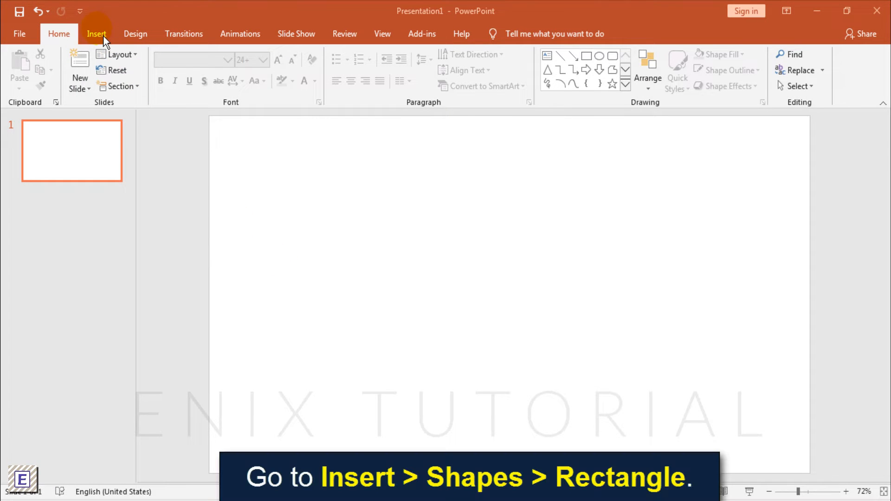
Draw a tall rectangle with dark charcoal fill, no outline, and a drop shadow.
left_click(96, 33)
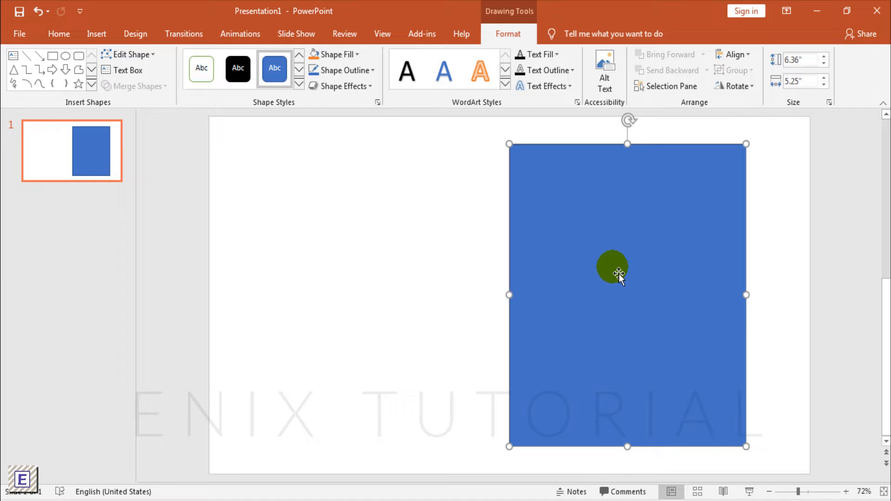
left_click(337, 54)
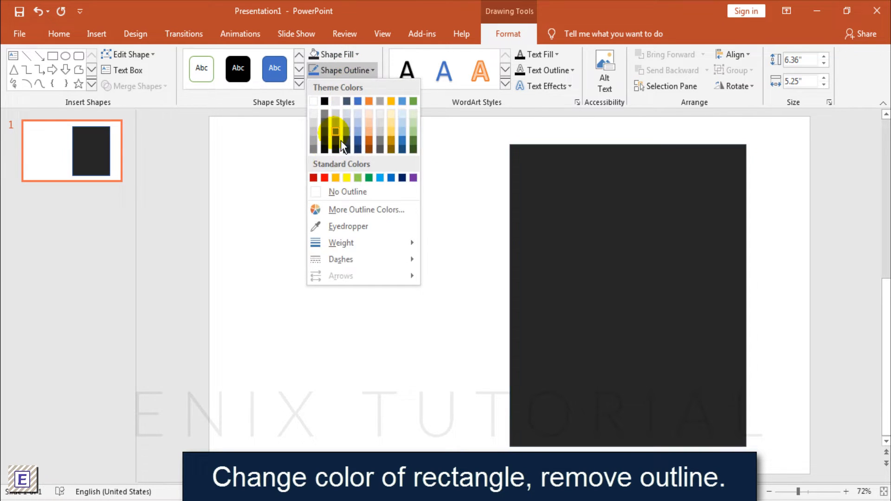
left_click(347, 191)
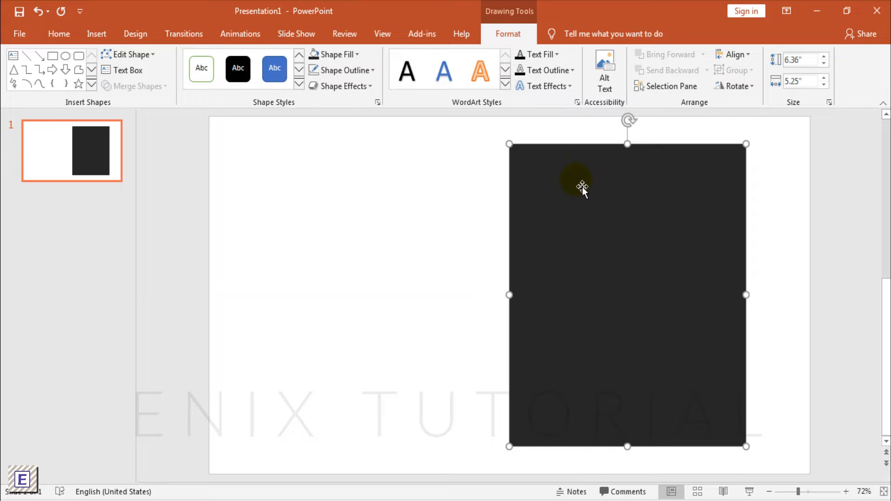
right_click(581, 187)
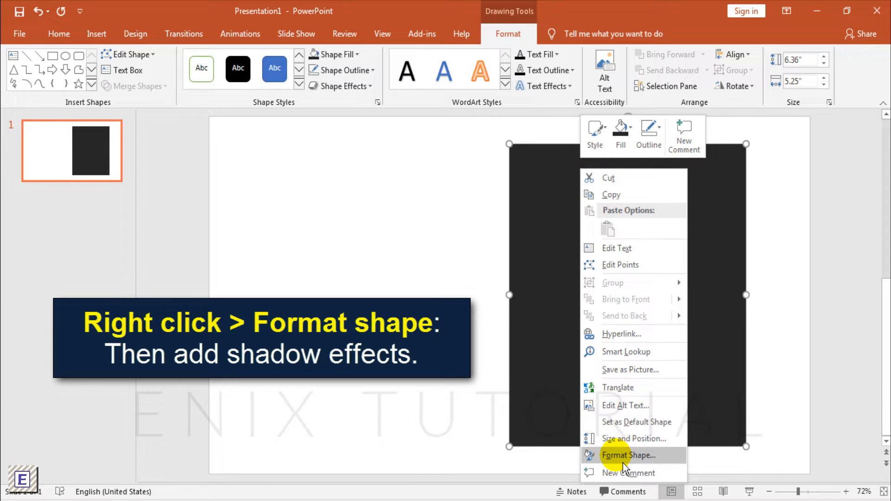
left_click(629, 455)
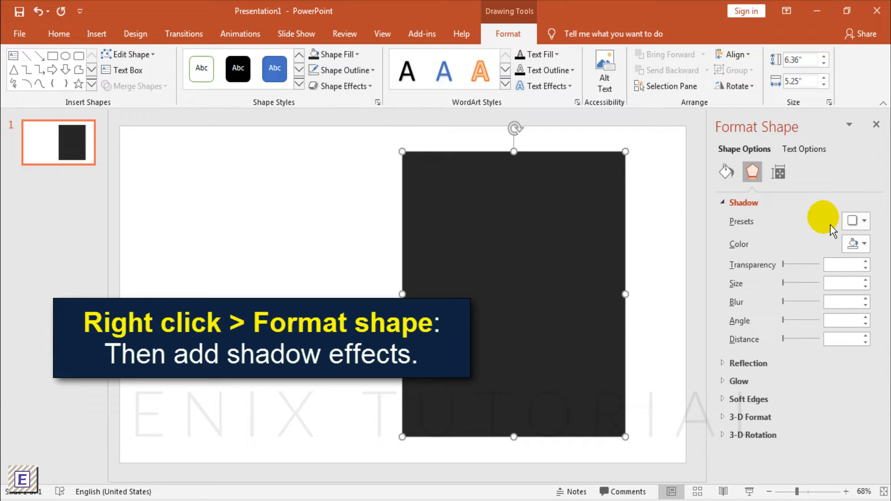
left_click(855, 221)
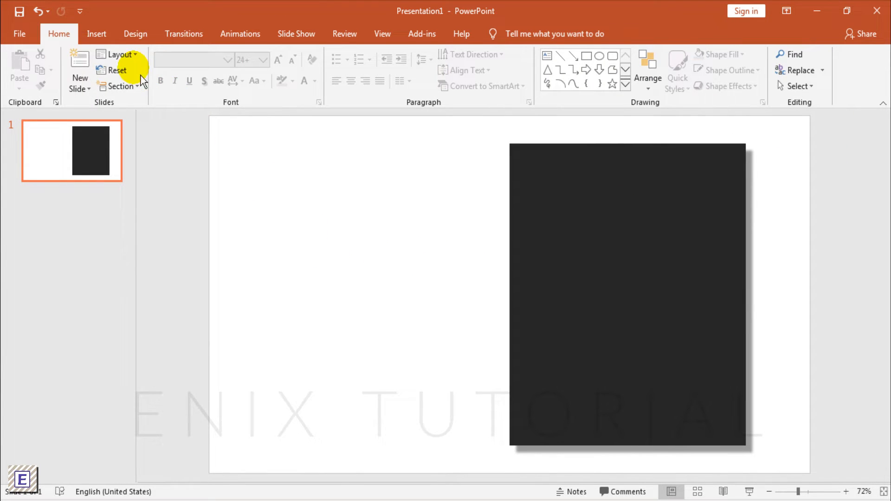
Add a light grey outline-free circle hole and a thick black ring line through it.
left_click(96, 33)
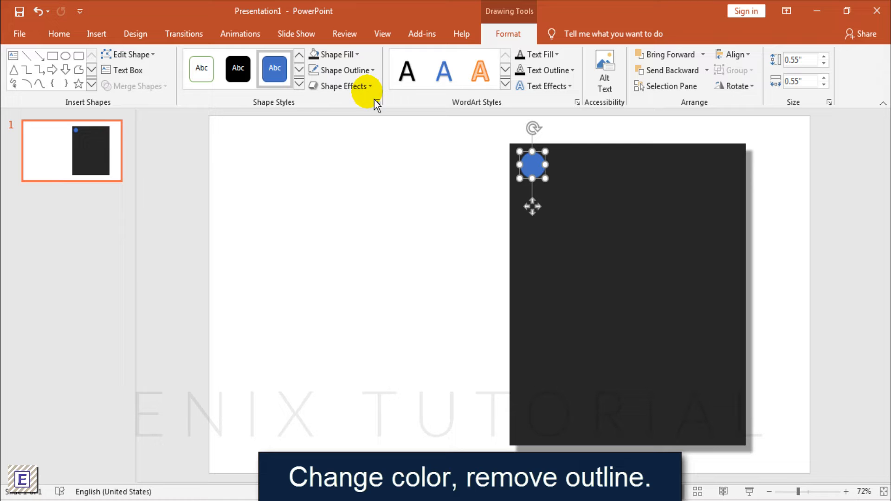
left_click(335, 54)
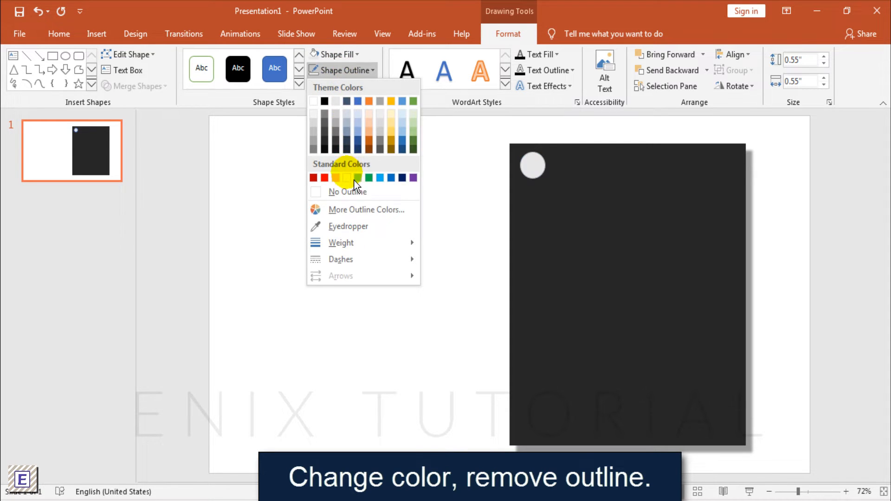
left_click(346, 177)
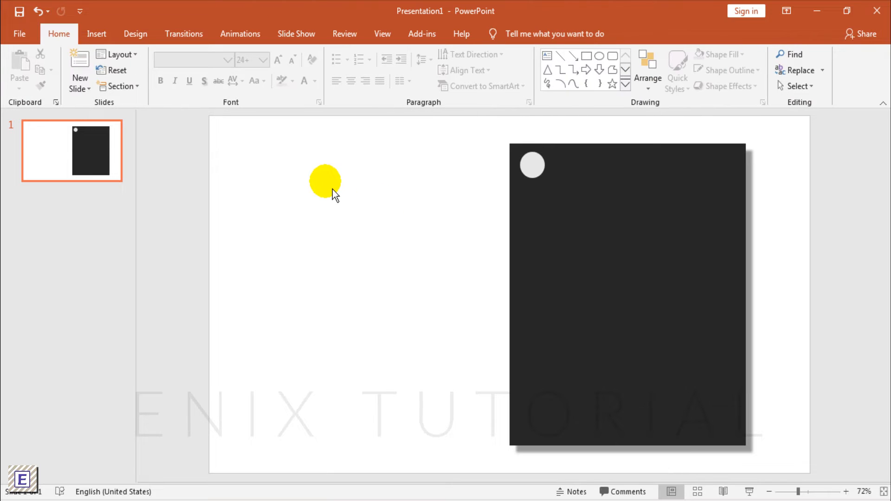
left_click(96, 34)
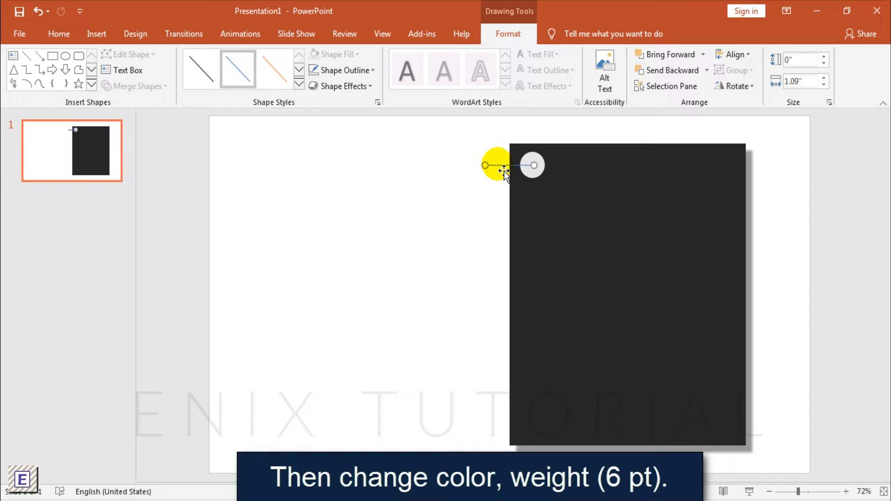
left_click(341, 70)
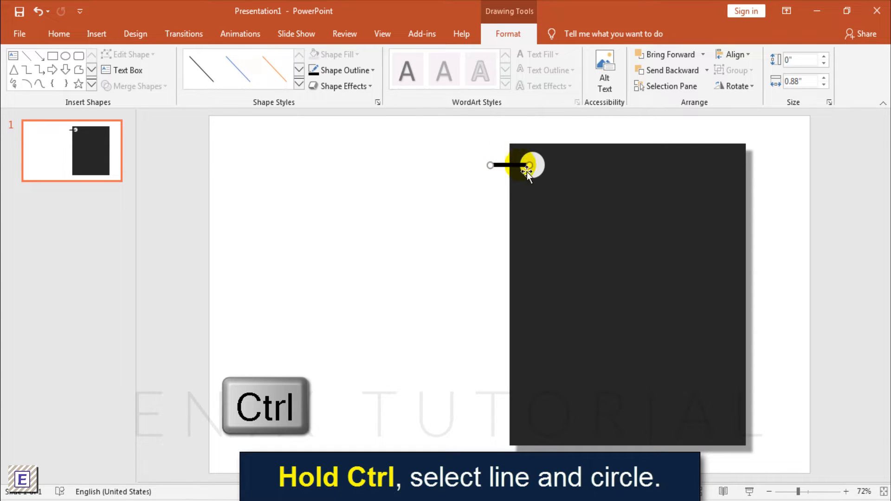
Duplicate the hole-and-ring pair with Ctrl+D down the left edge into seven rings.
key("ctrl+d")
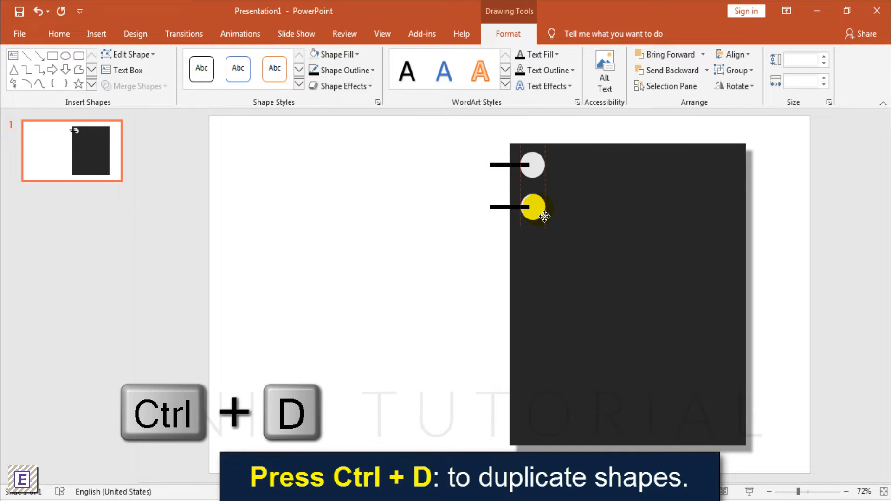
key("ctrl+d")
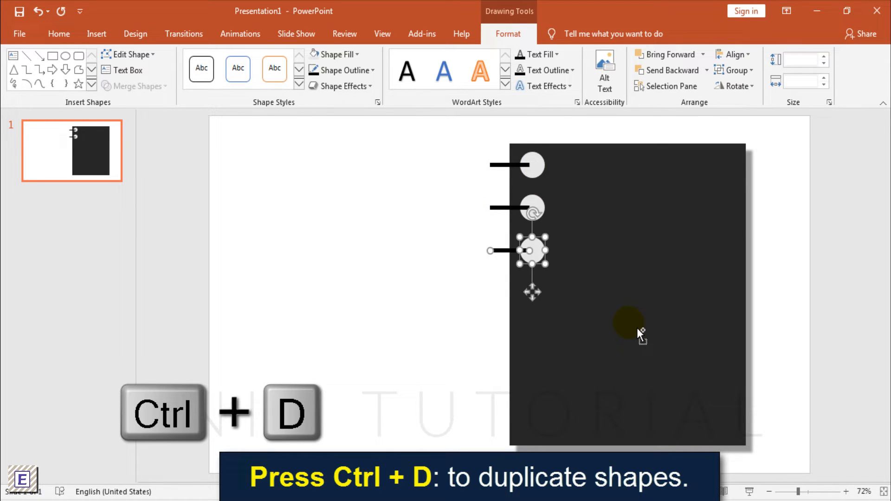
key("ctrl+d")
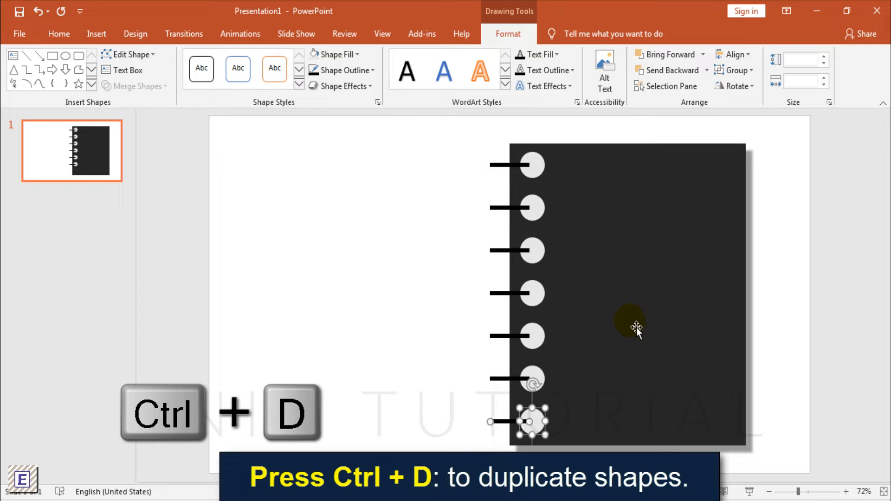
key("ctrl+d")
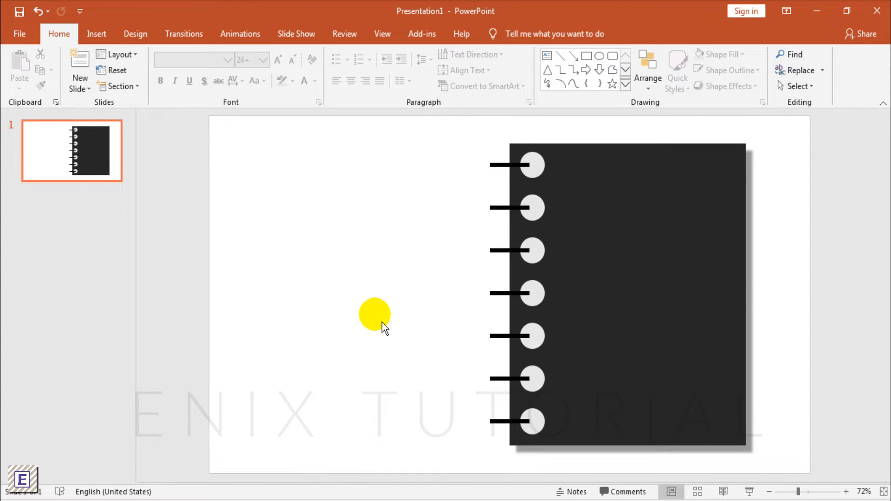
Add a 'BUSINESS REPORT' text box, enlarged to 44 pt, bold and yellow.
left_click(96, 34)
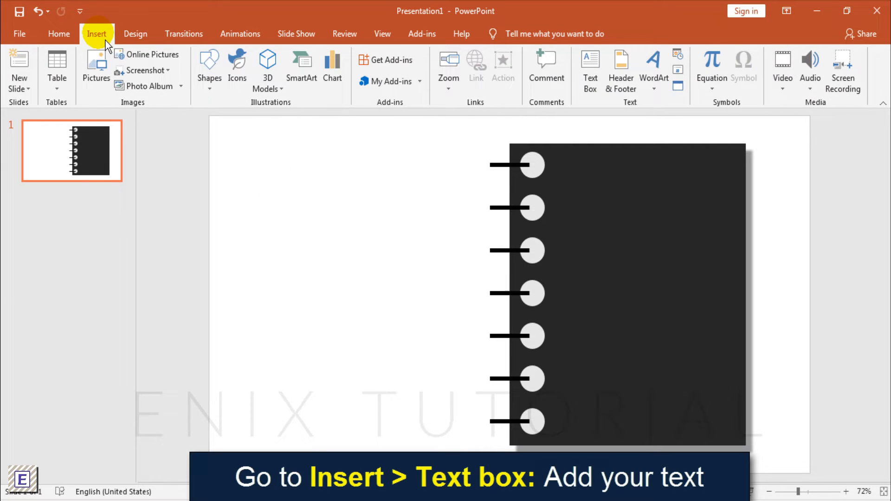
left_click(590, 71)
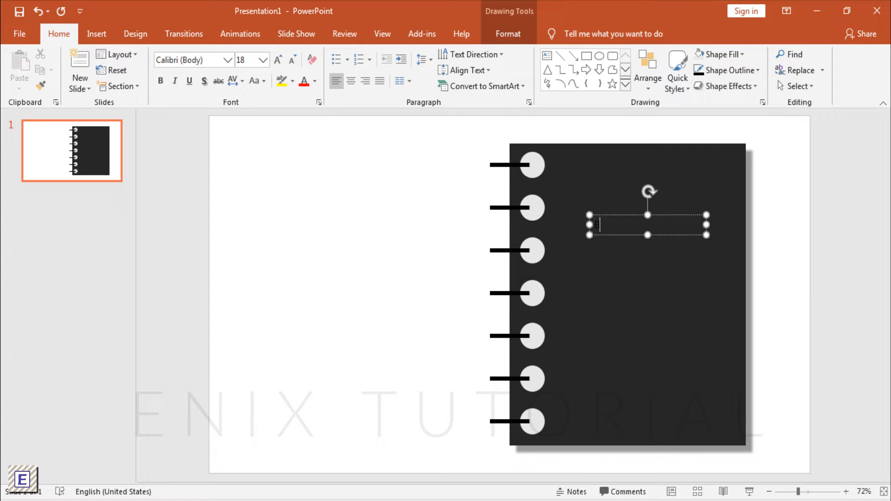
type("BUSINESS")
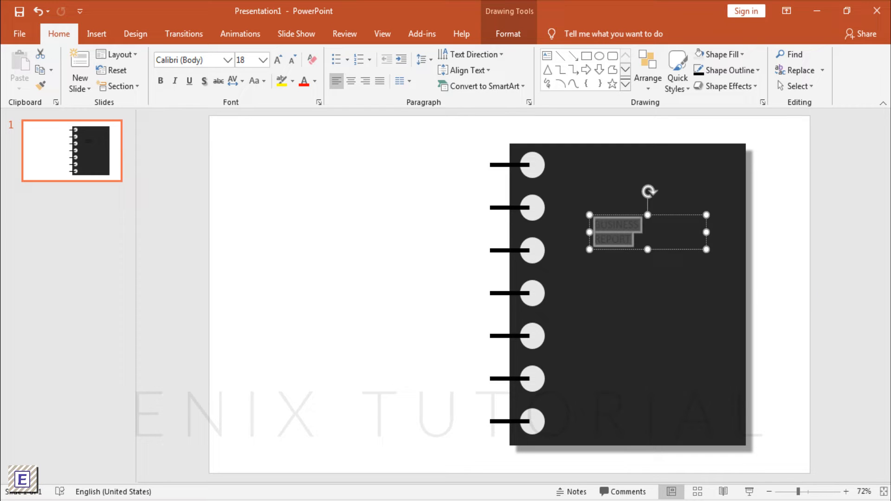
left_click(316, 81)
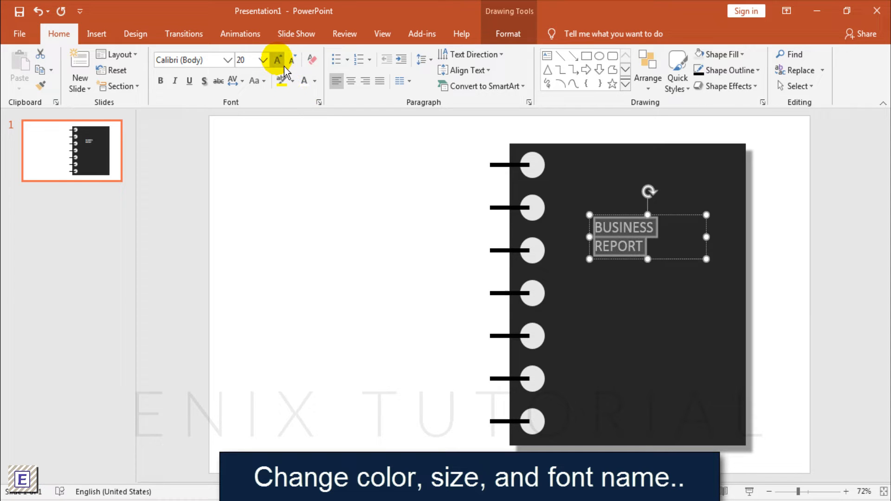
left_click(277, 59)
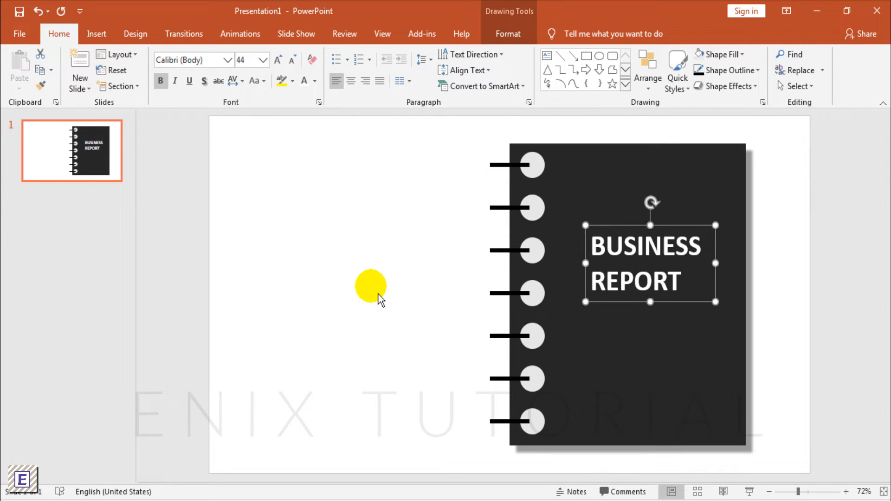
left_click(315, 81)
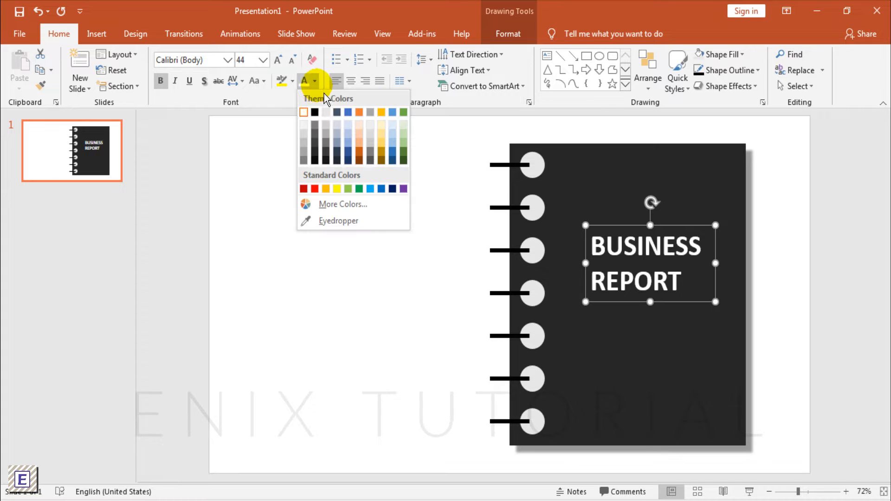
left_click(336, 188)
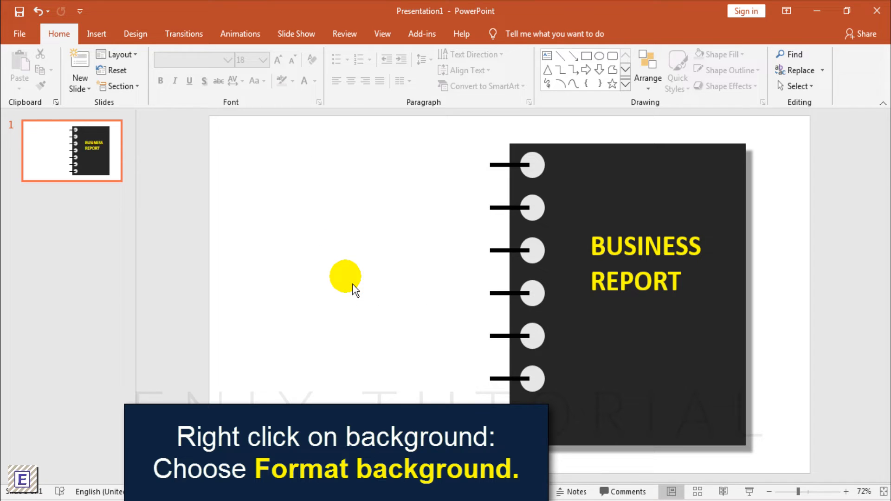
Fill the slide background with a light grey solid colour.
left_click(863, 290)
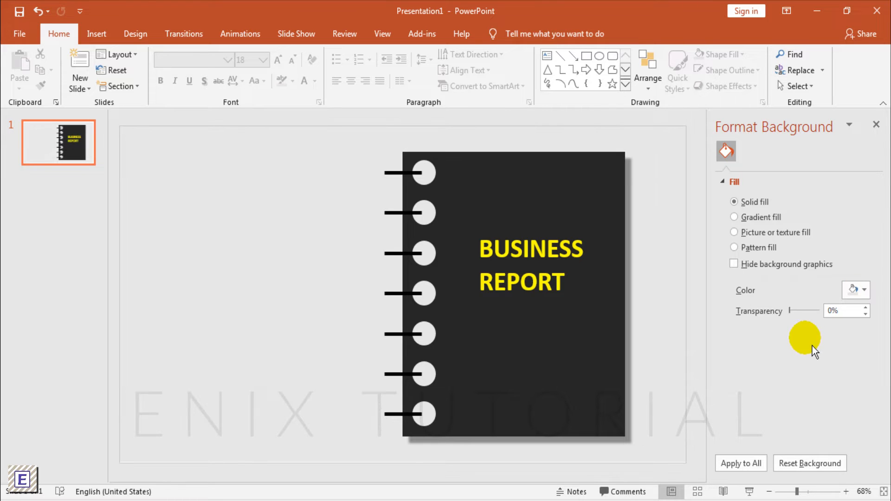
left_click(876, 124)
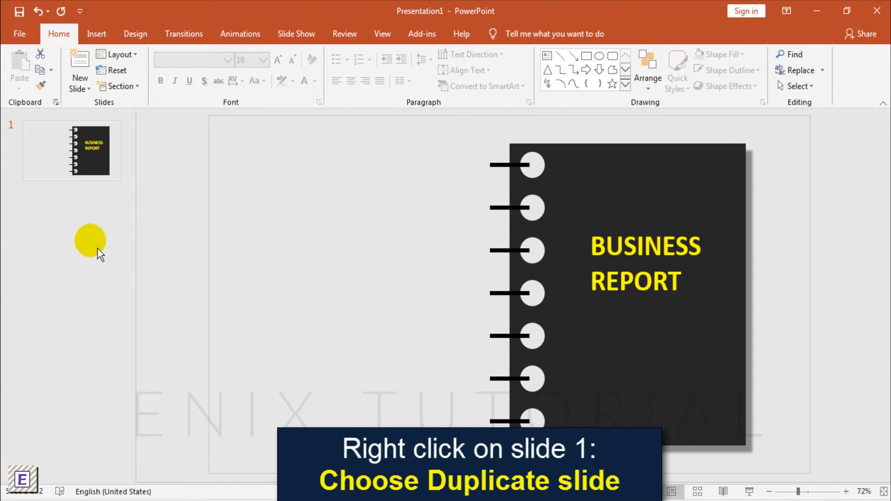
On slide 2, send the left page back and bring the ring circles to front.
right_click(71, 150)
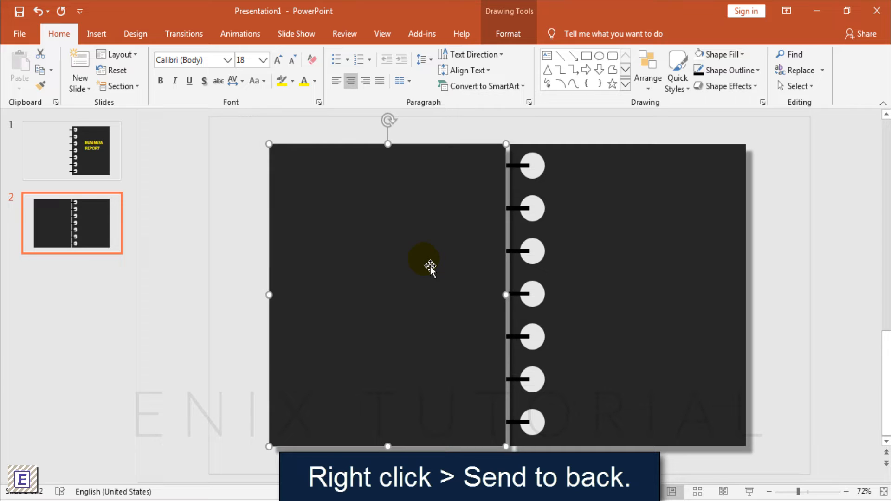
right_click(430, 266)
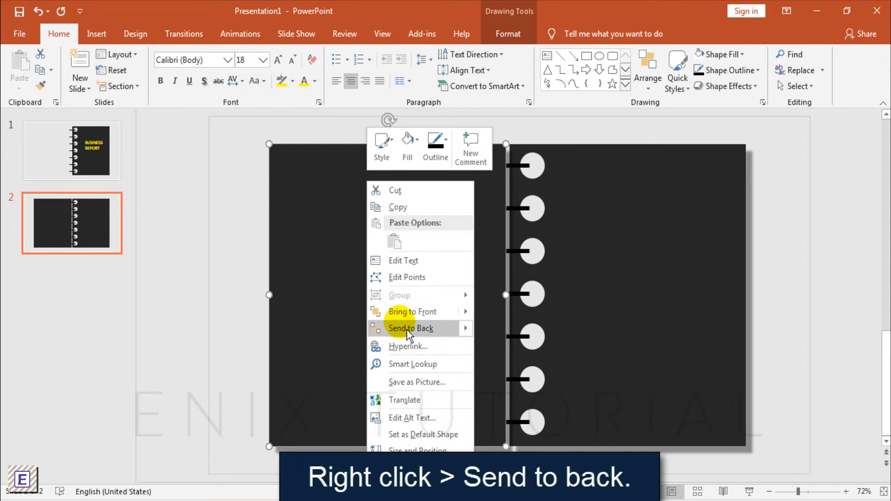
left_click(410, 328)
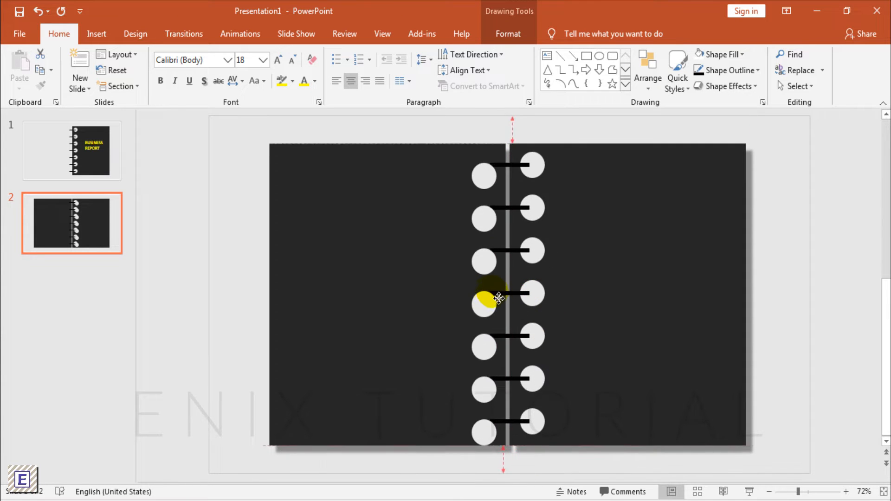
left_click(483, 294)
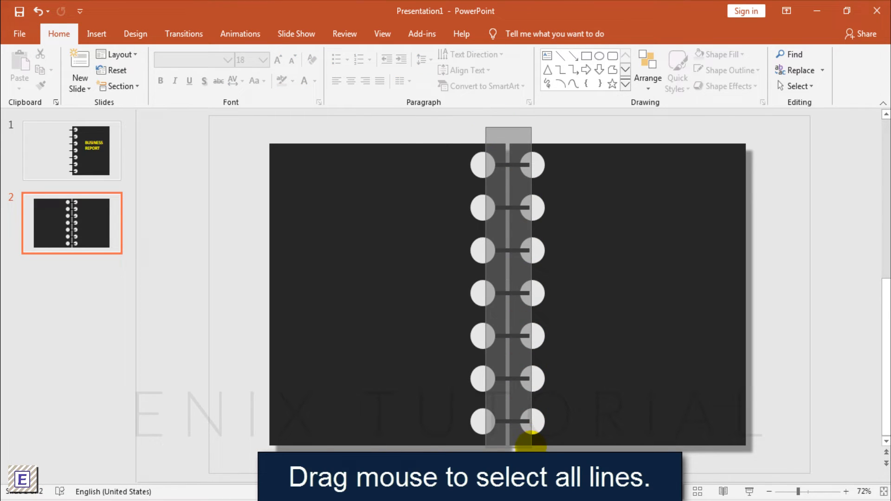
right_click(507, 287)
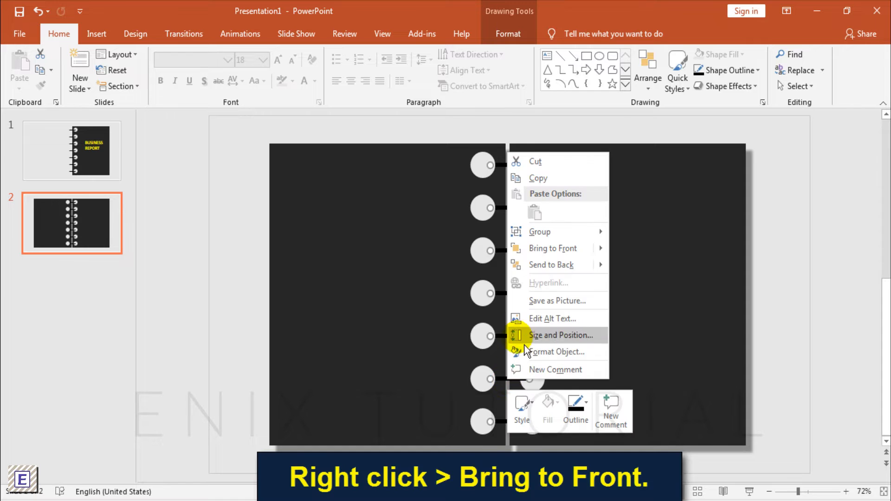
left_click(552, 248)
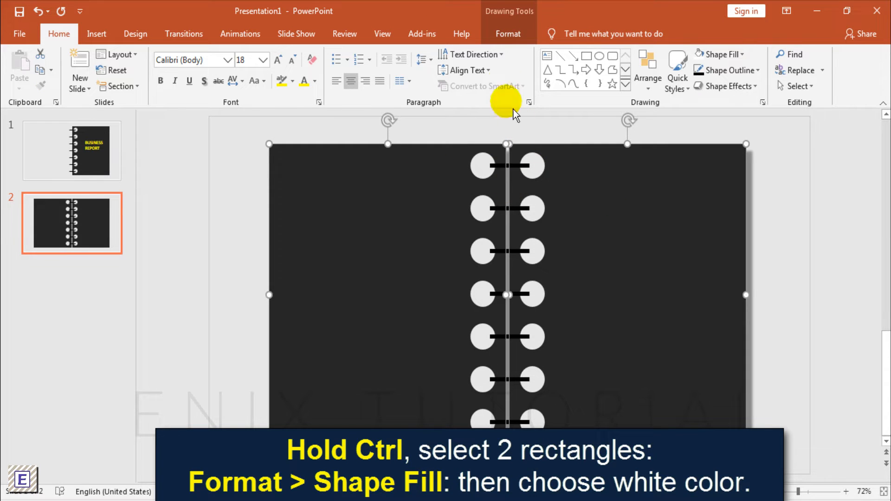
Fill both notebook page rectangles with white.
left_click(507, 34)
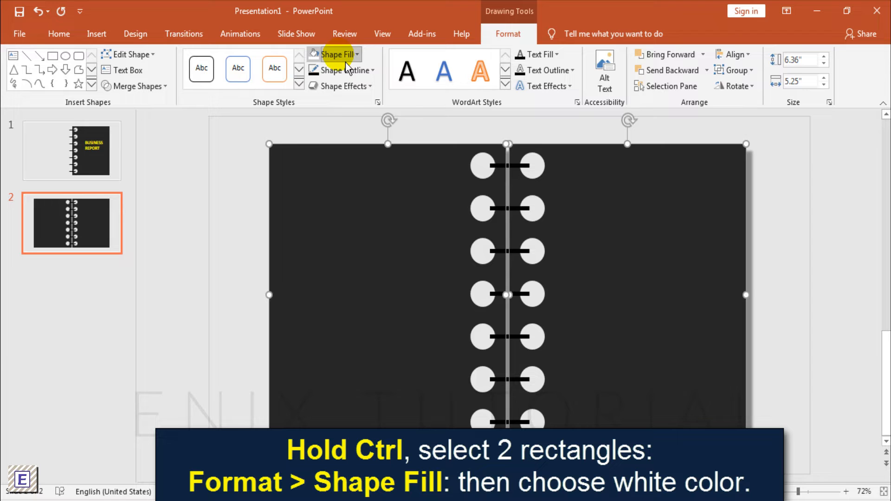
left_click(335, 54)
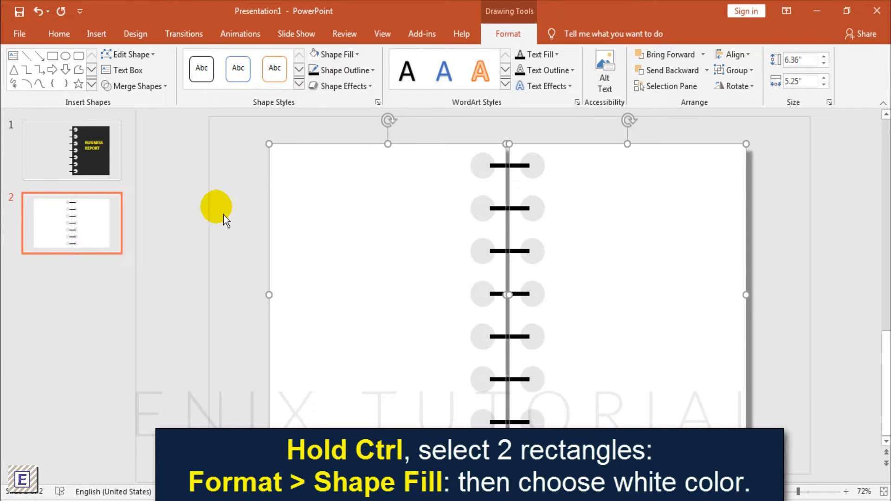
left_click(95, 33)
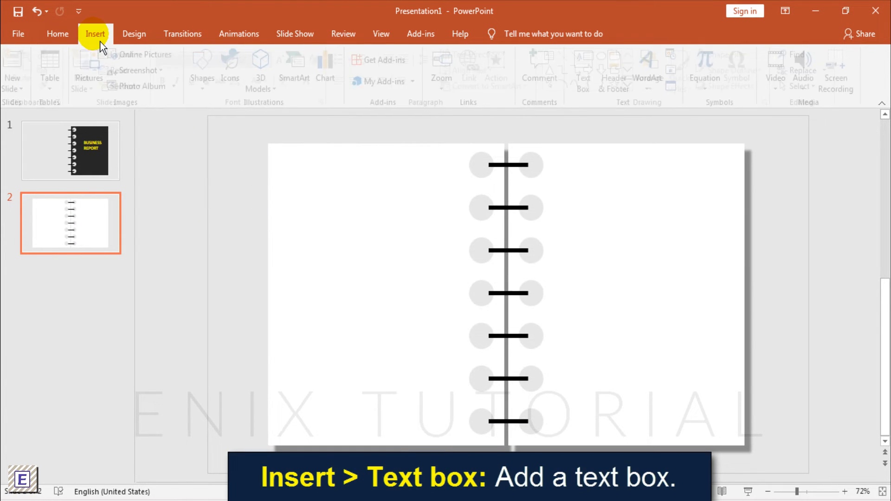
Add a 'TITLE 1' text box at 36 pt with blue fill and white text.
left_click(588, 71)
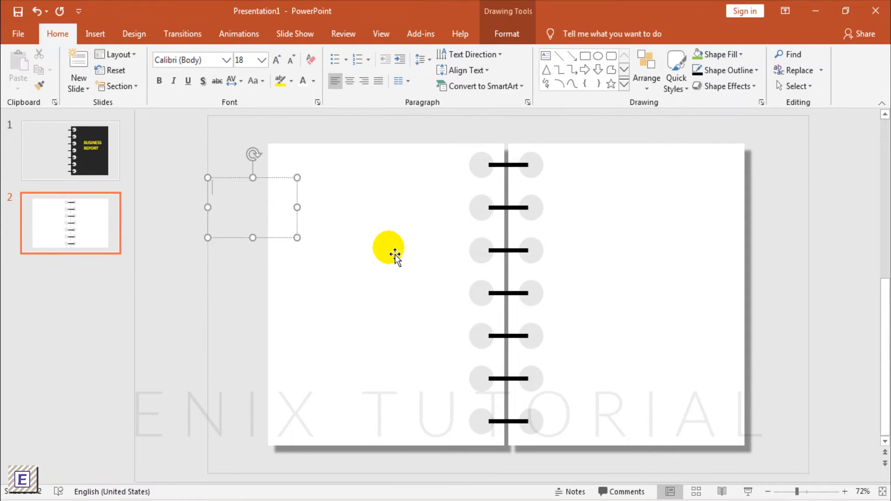
type("TITLE 1")
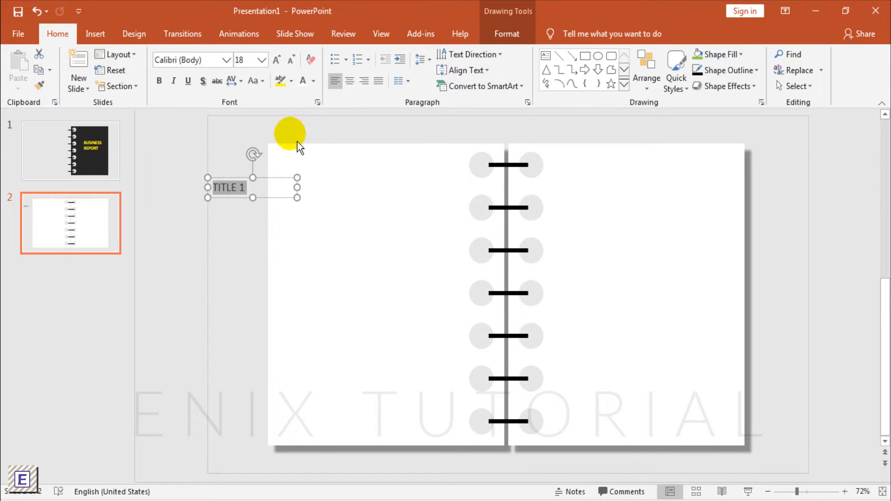
left_click(276, 59)
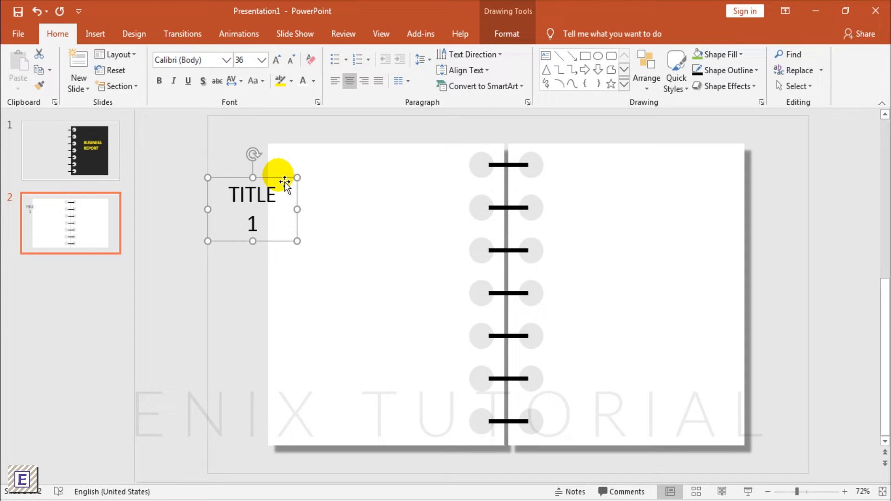
left_click(506, 33)
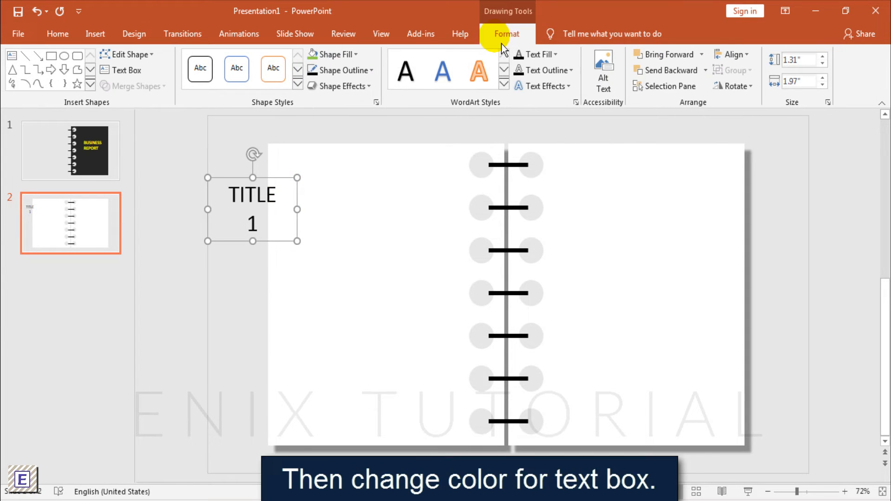
left_click(334, 53)
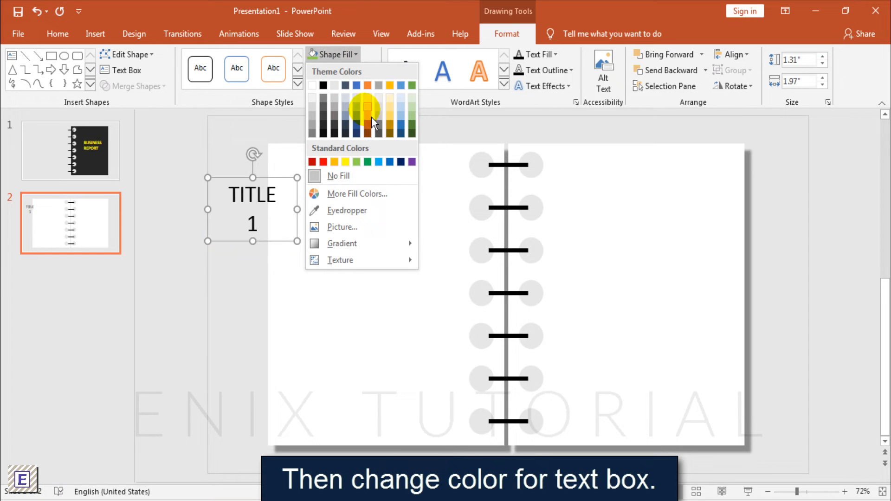
left_click(377, 162)
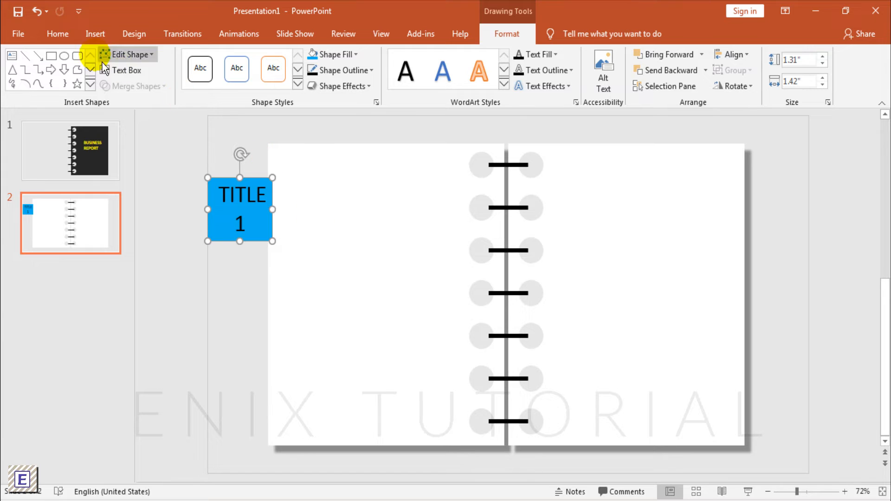
left_click(57, 34)
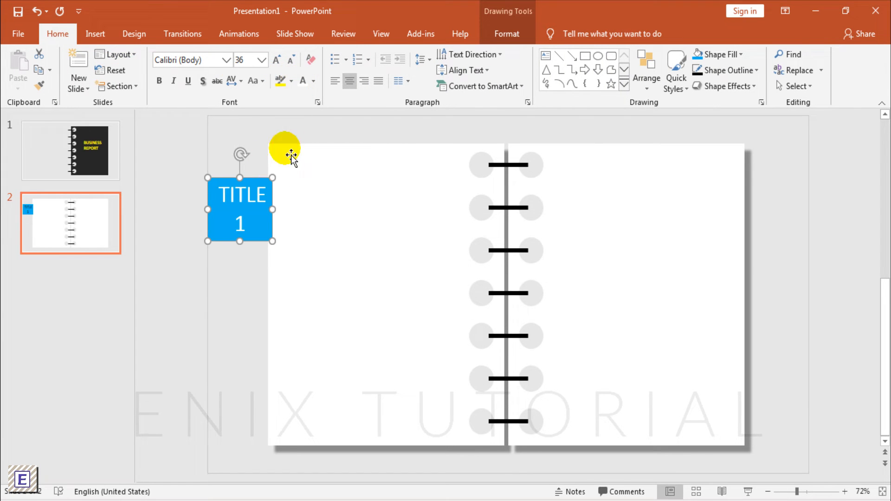
Duplicate the title box into six tabs, three on each side.
key("ctrl+d")
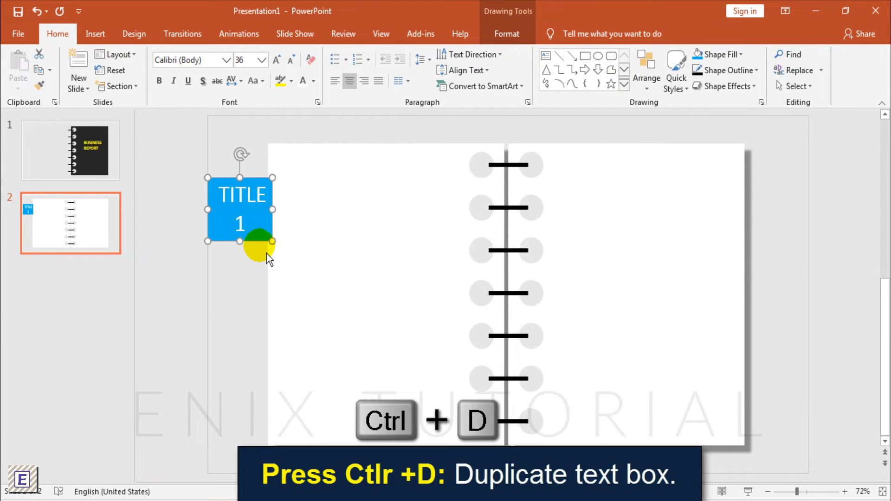
key("ctrl+d")
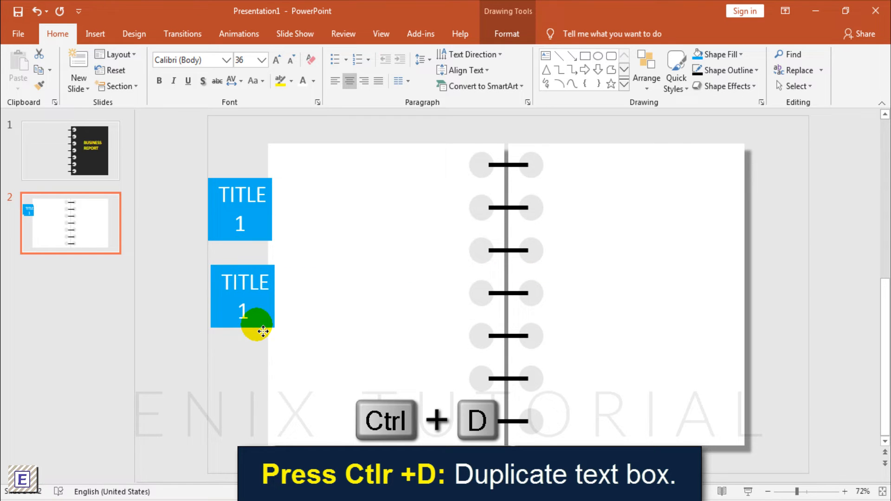
key("ctrl+d")
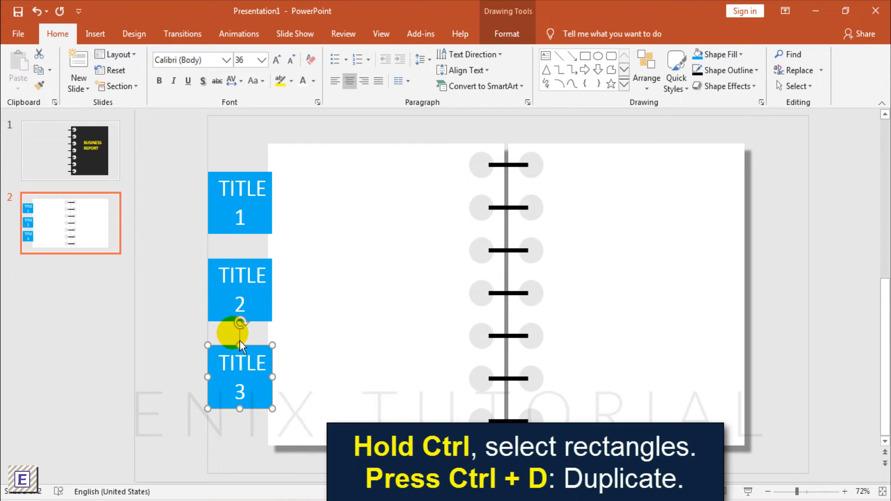
key("ctrl+d")
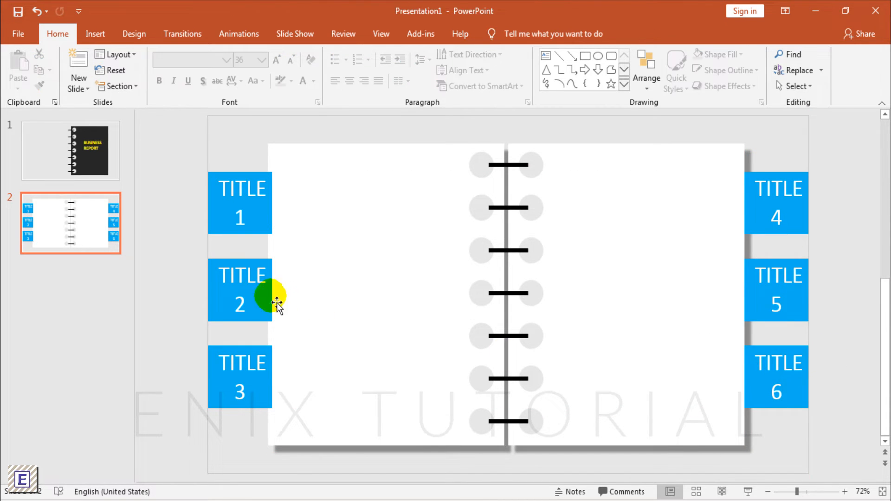
Recolour the tabs with different fills, including dark green for TITLE 6.
left_click(334, 54)
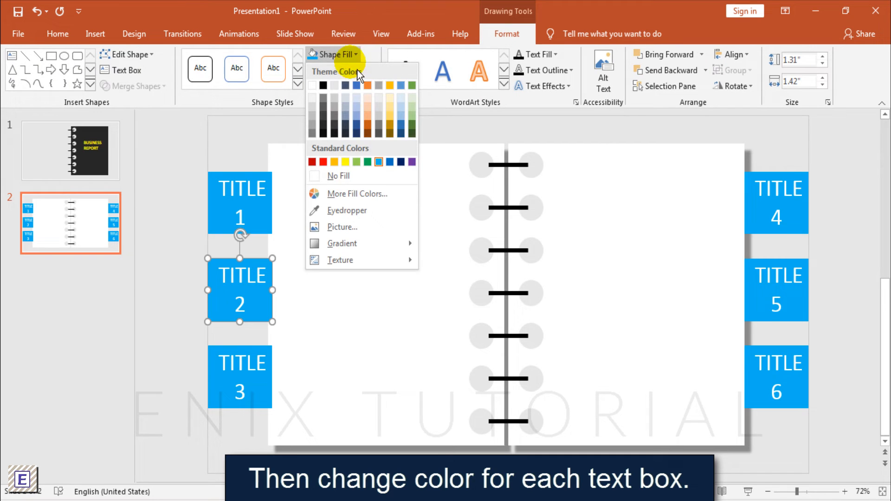
left_click(345, 161)
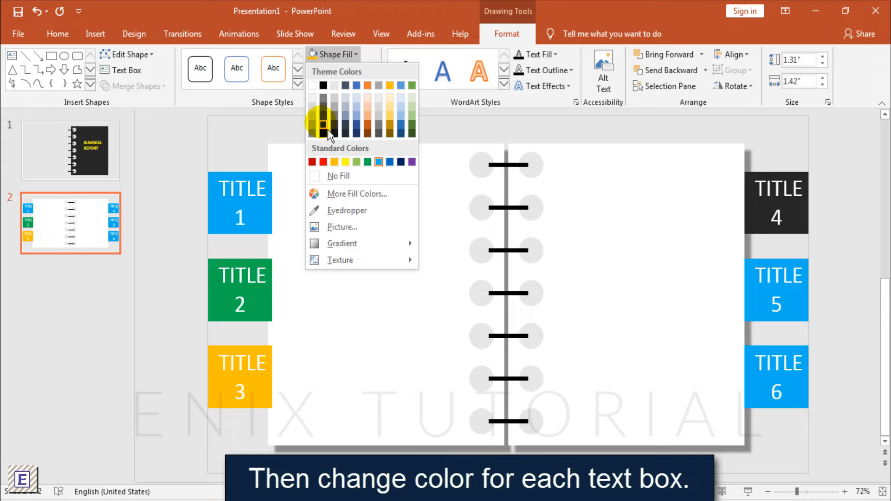
left_click(311, 162)
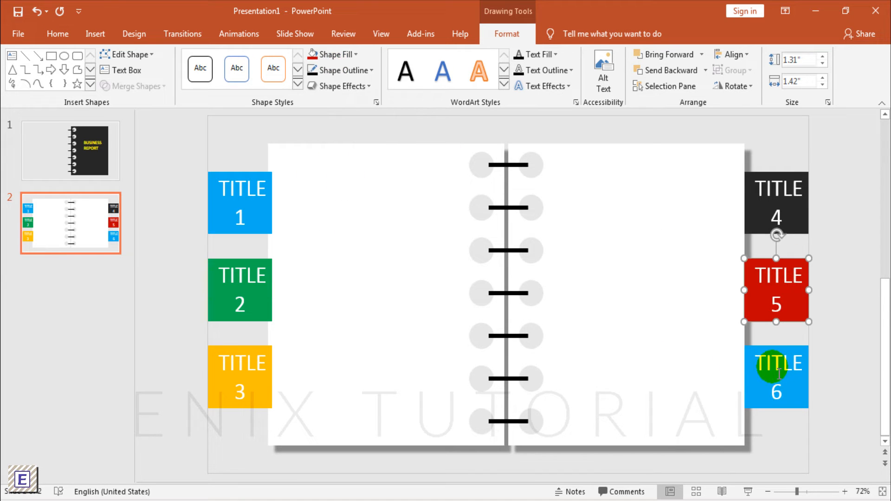
left_click(333, 54)
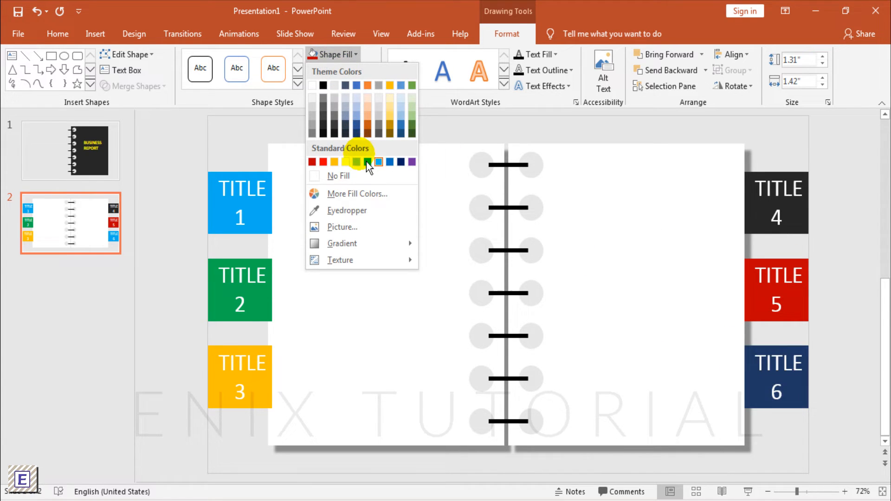
left_click(345, 162)
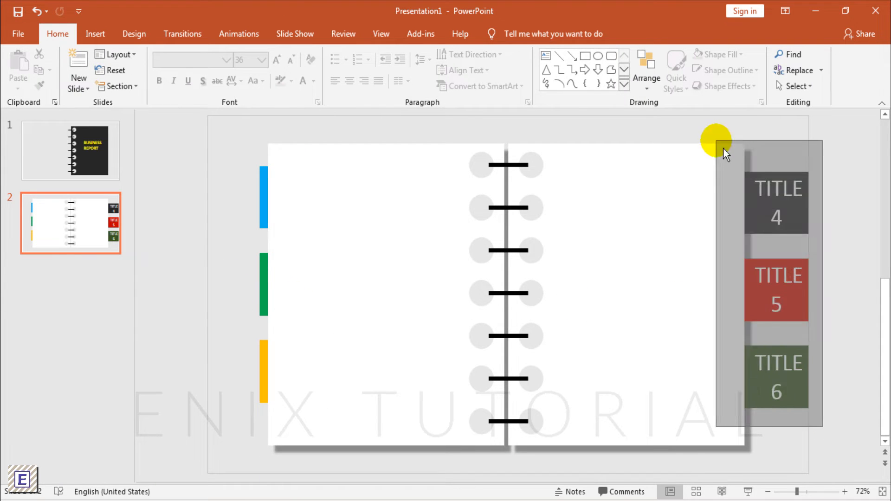
Move the three right-side tabs to the page edge and send them to back.
left_click(716, 197)
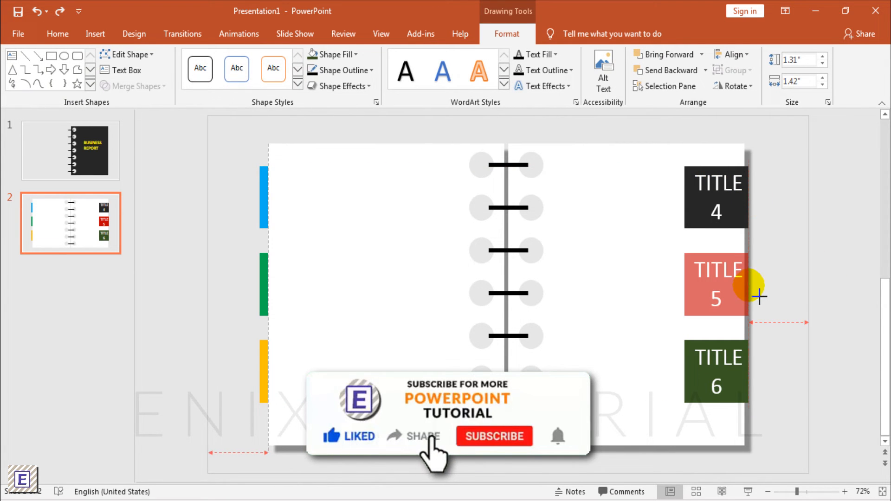
left_click(716, 283)
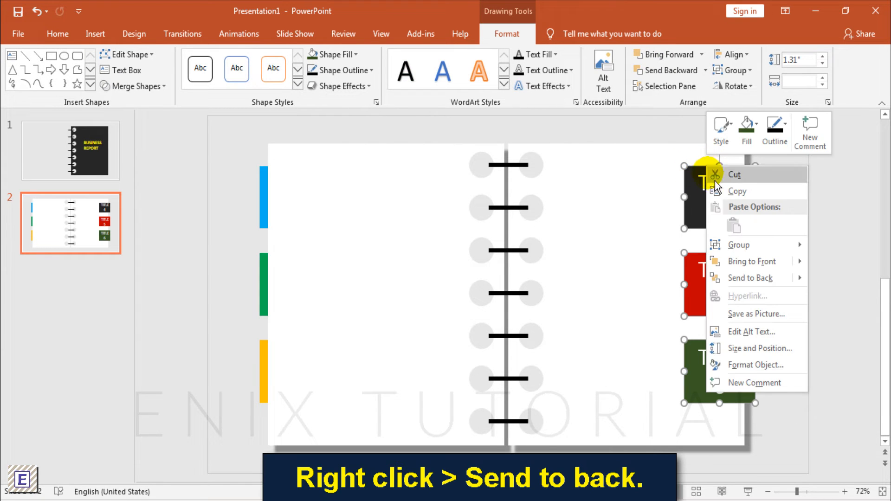
left_click(749, 278)
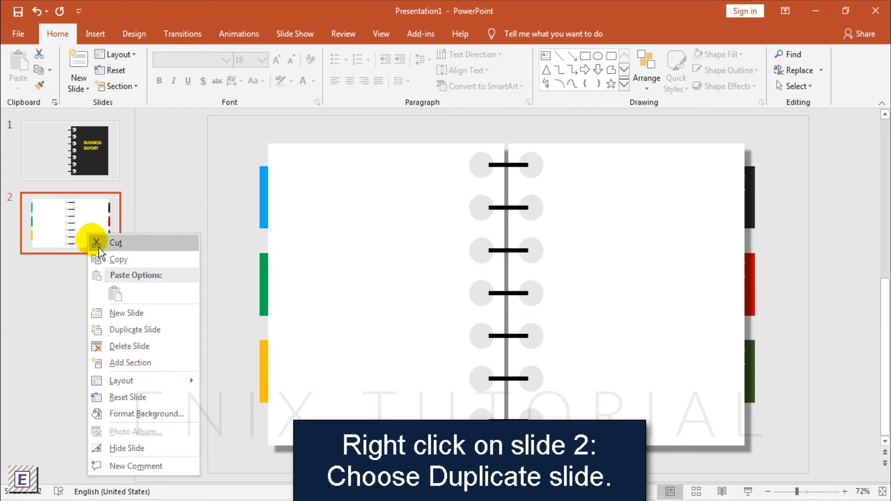
Duplicate the tabbed notebook slide repeatedly until the deck holds eight slides.
left_click(134, 330)
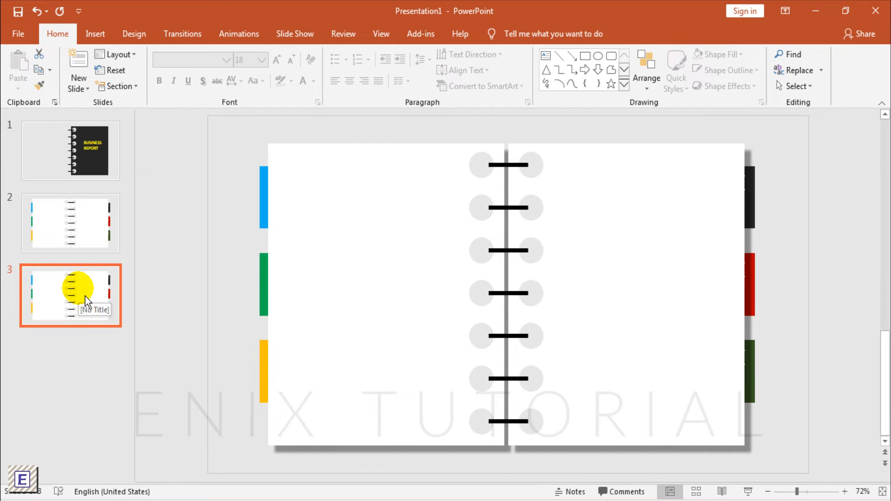
right_click(70, 295)
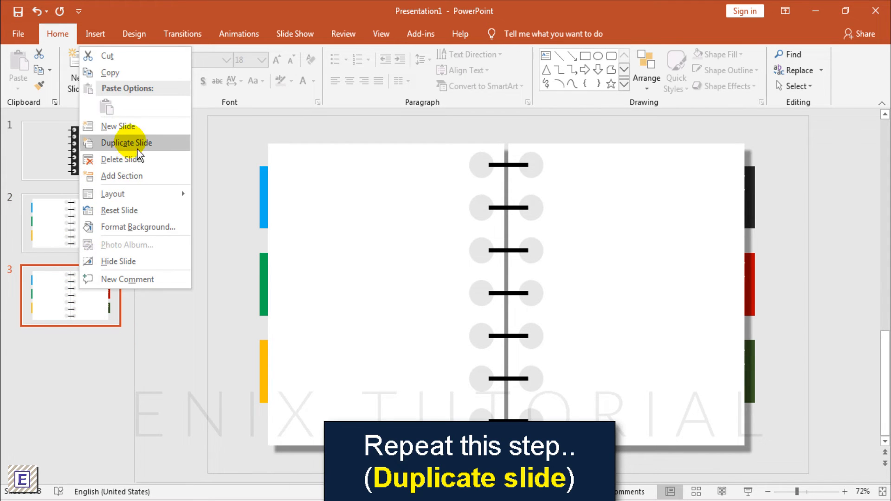
left_click(126, 142)
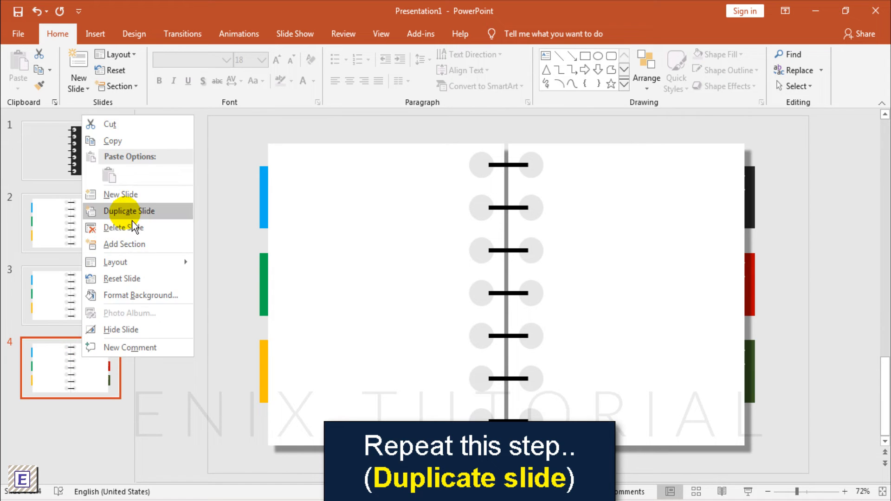
left_click(129, 210)
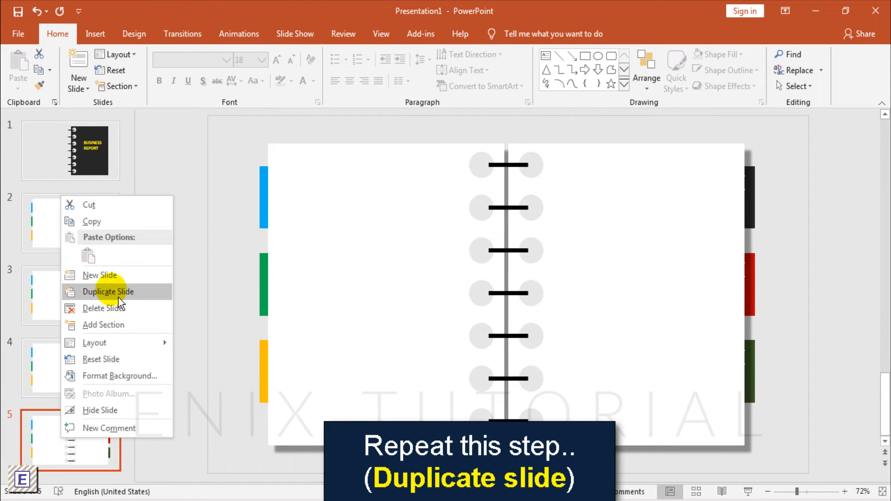
left_click(108, 292)
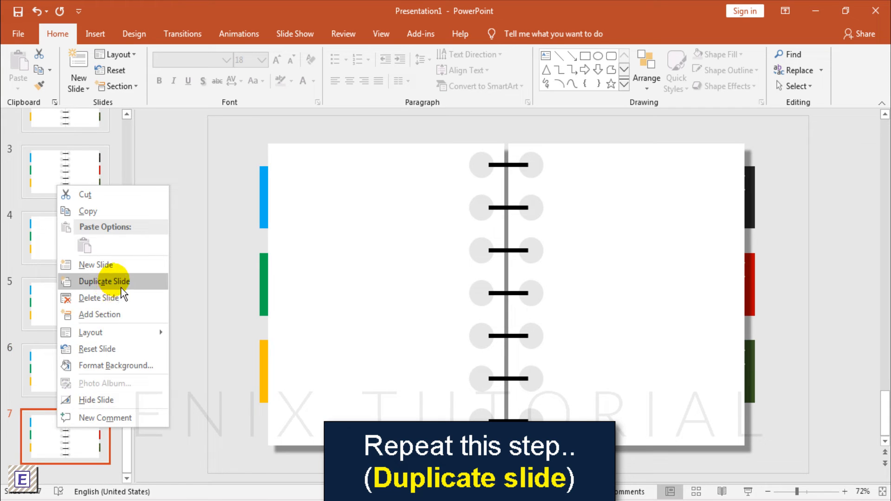
left_click(103, 281)
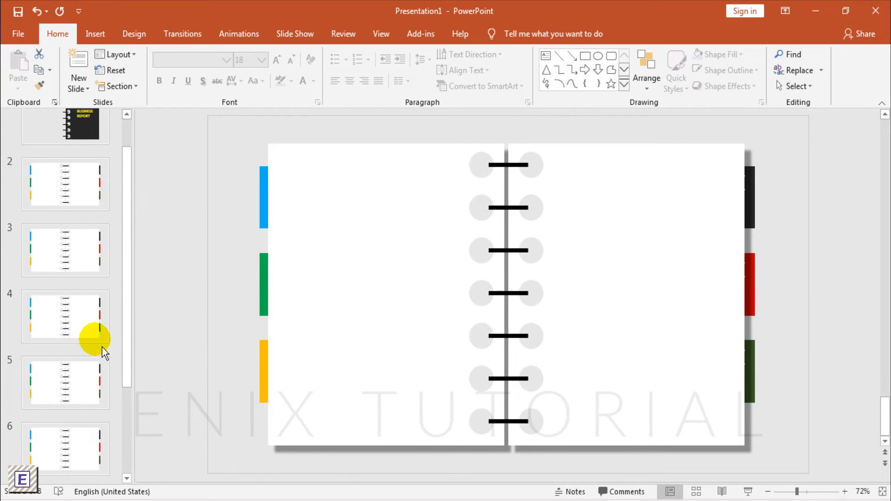
left_click(66, 278)
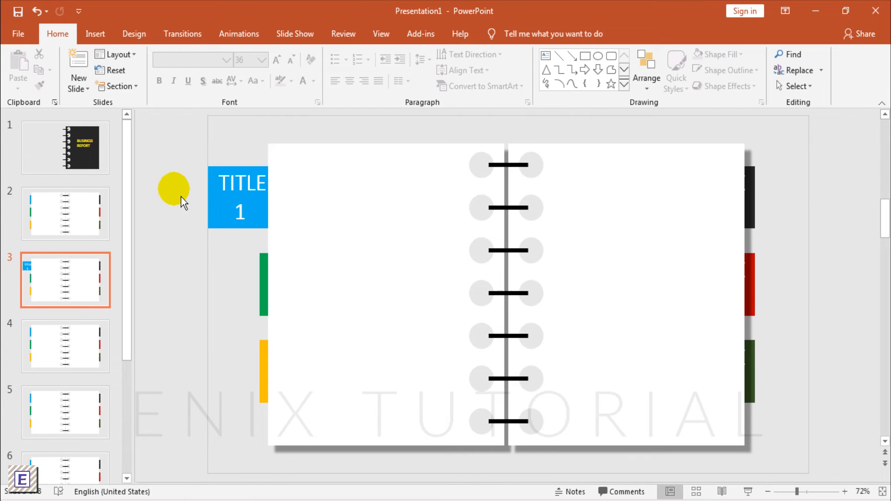
Type the 'text here' header into a new text box on slide 3's left page.
left_click(94, 34)
type("Insert your")
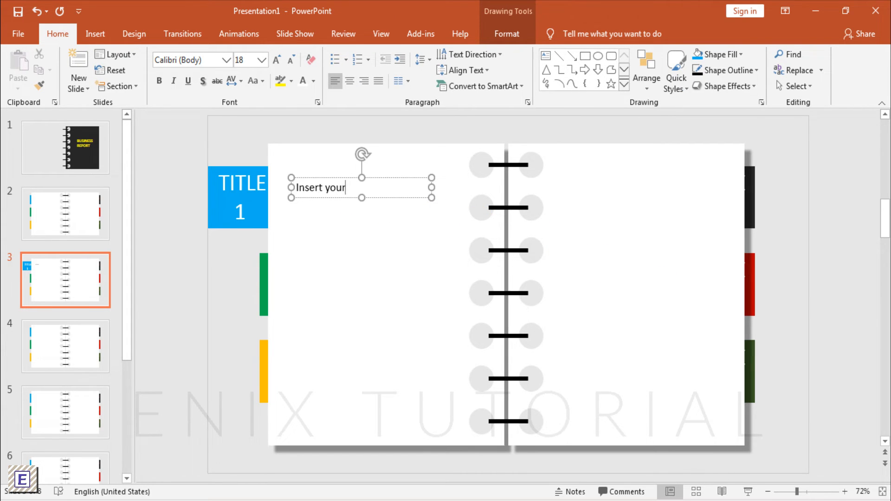
type("text here")
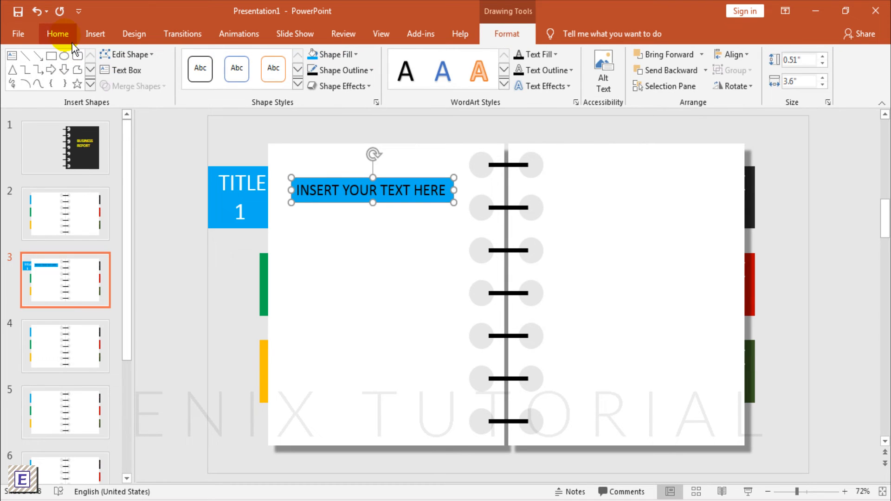
left_click(57, 33)
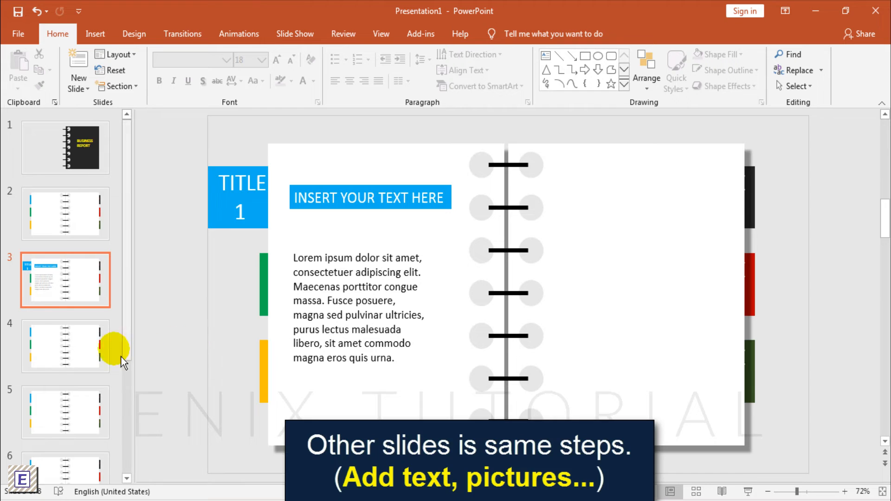
left_click(65, 345)
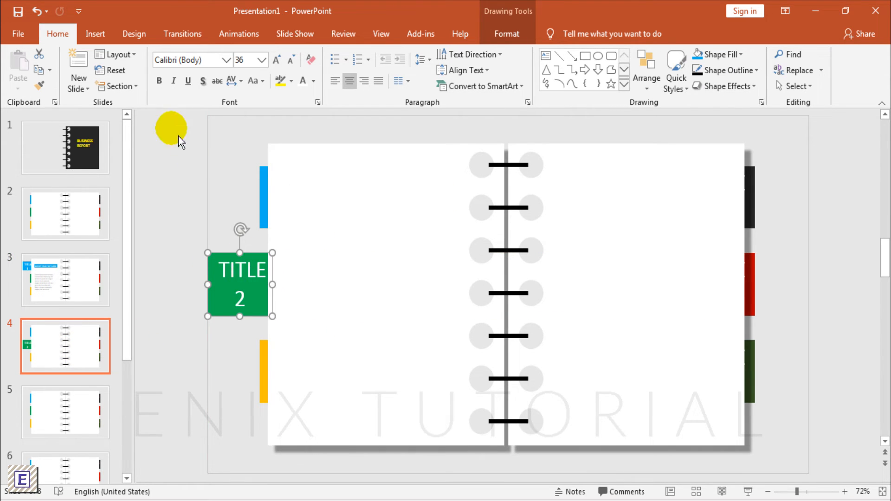
Recolour the pasted header on slide 4 and place the lorem paragraph on slide 5.
left_click(65, 280)
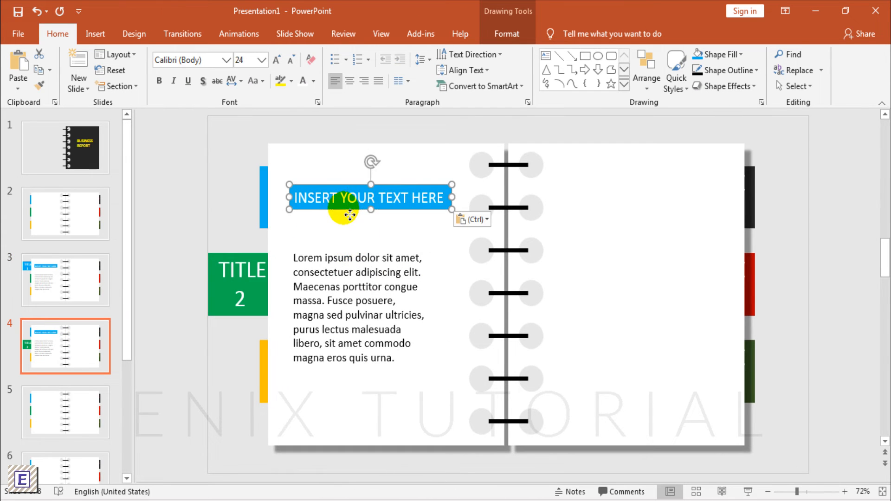
left_click(357, 307)
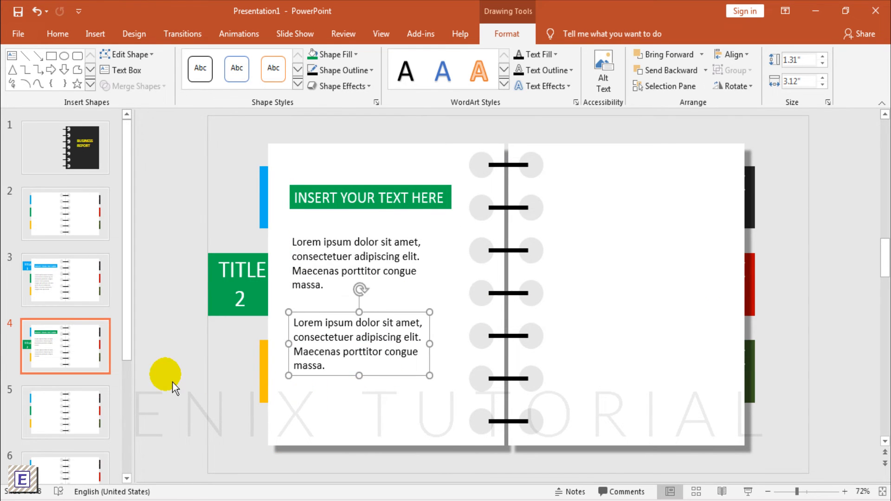
left_click(65, 412)
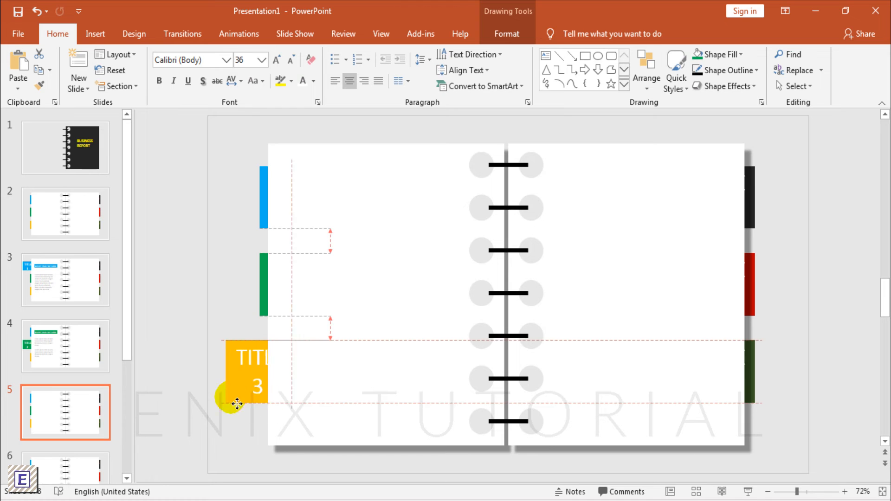
left_click(65, 345)
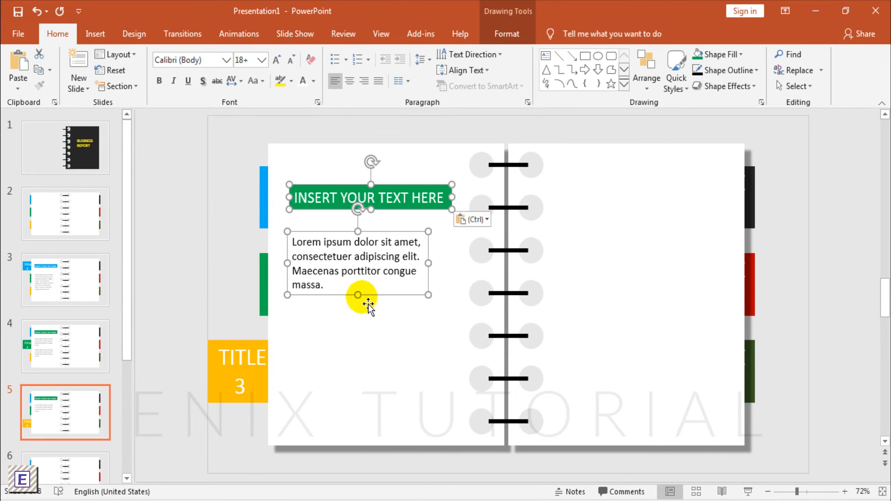
left_click(506, 34)
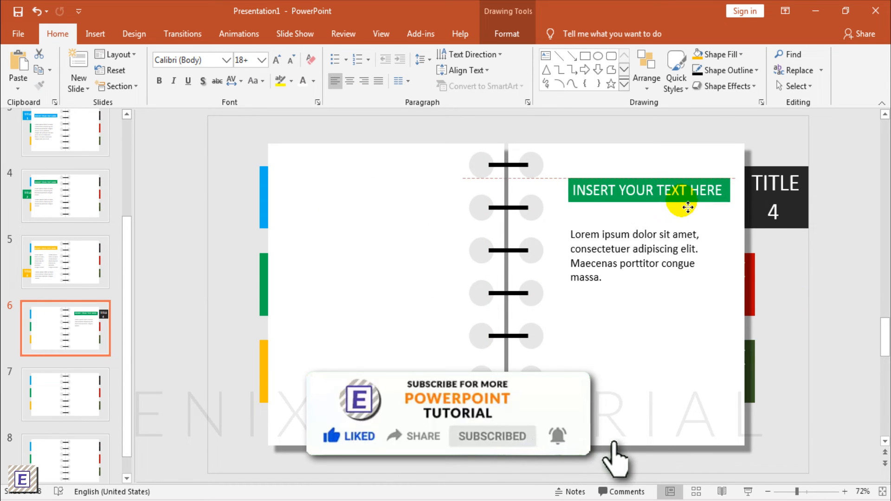
Add tab-coloured headers and paragraphs to slides 6–8, turning slide 8's header green.
left_click(648, 190)
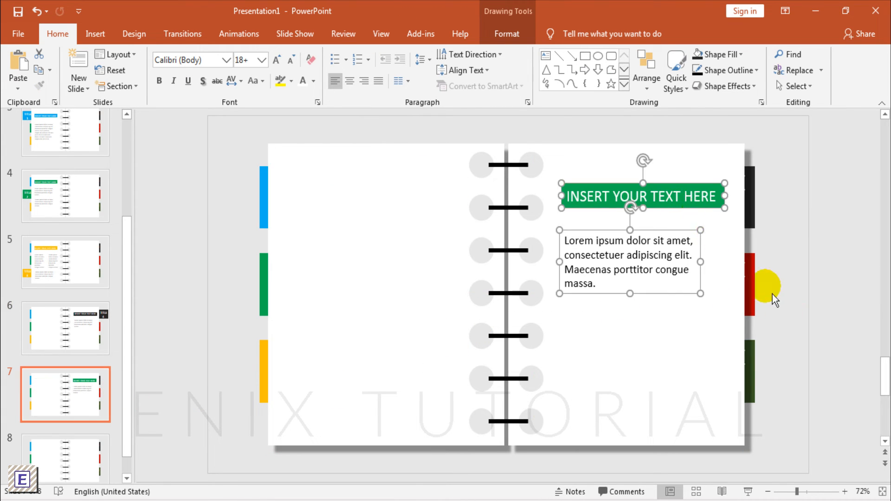
left_click(776, 284)
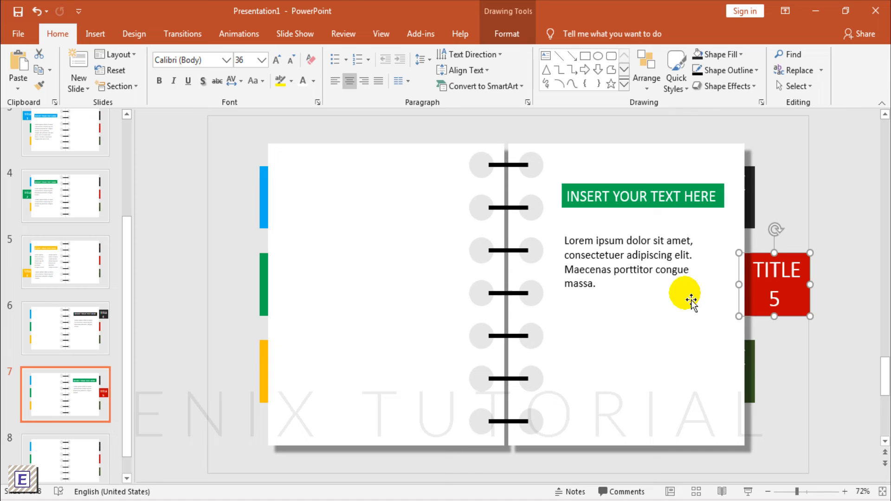
left_click(641, 196)
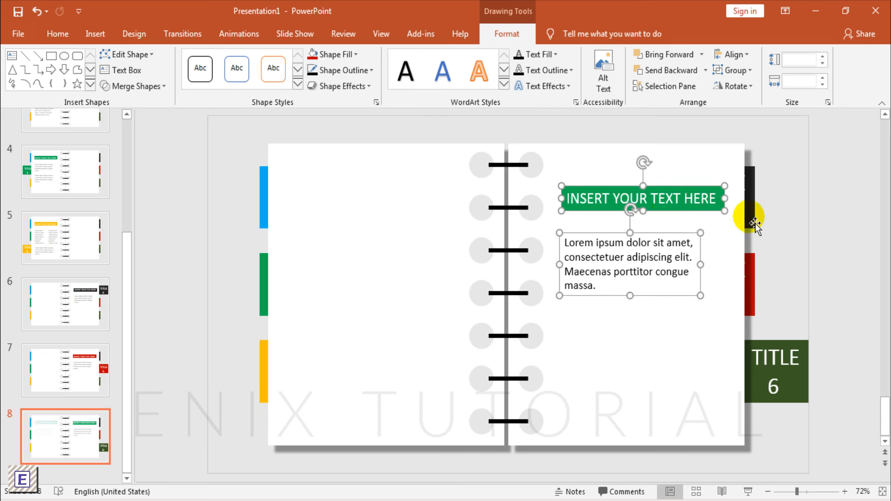
left_click(333, 54)
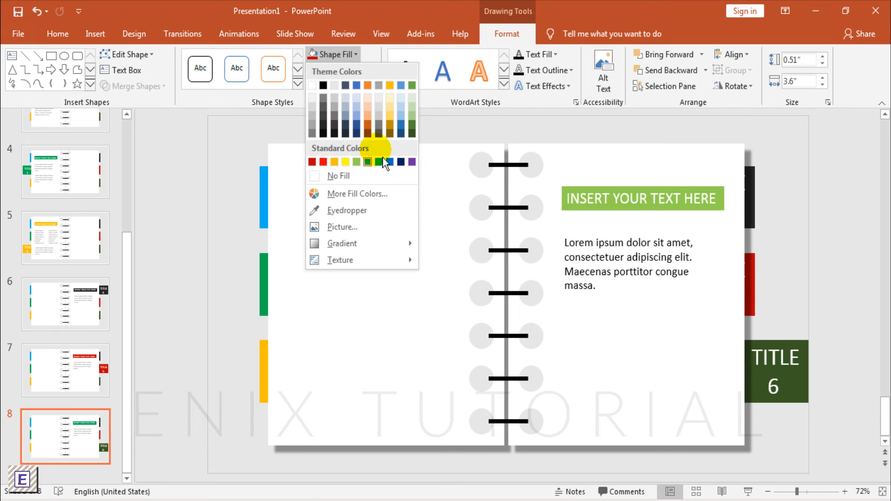
left_click(368, 162)
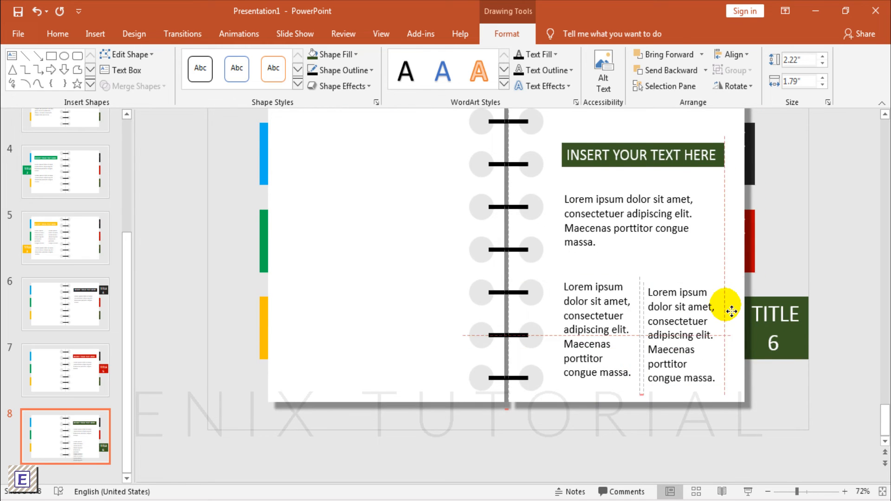
left_click(65, 370)
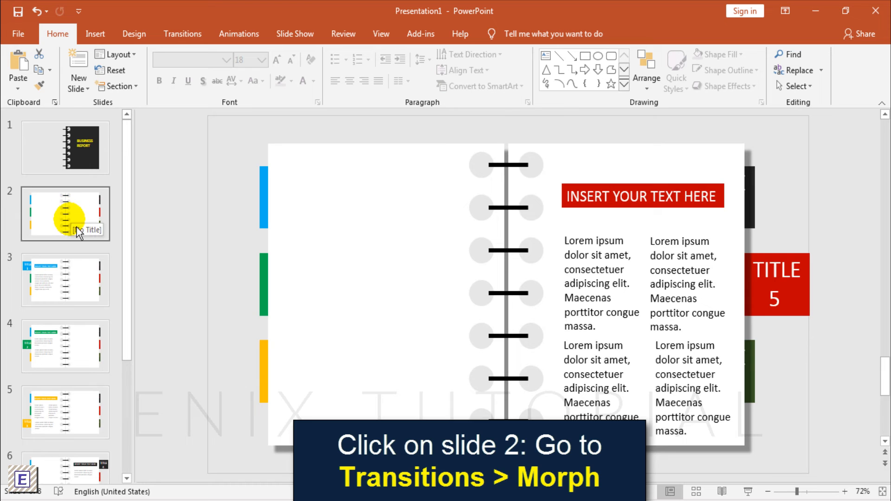
Apply the Morph transition to slides 2, 3 and 4.
left_click(182, 33)
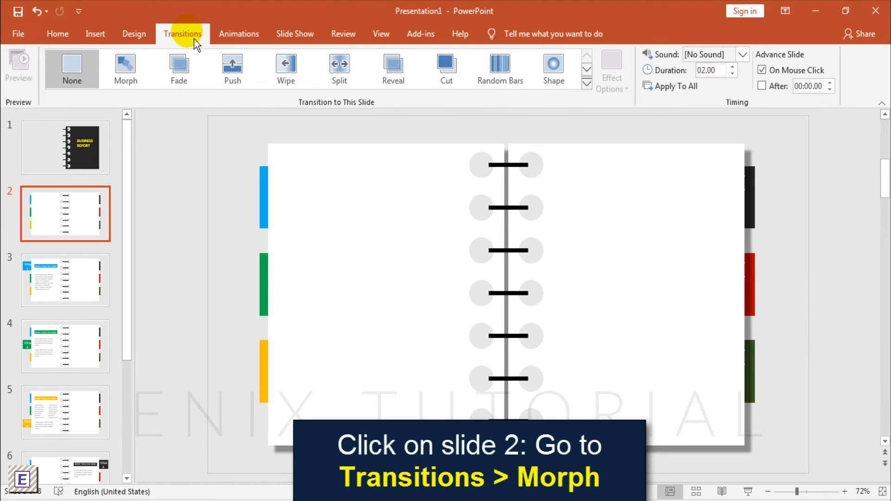
left_click(126, 69)
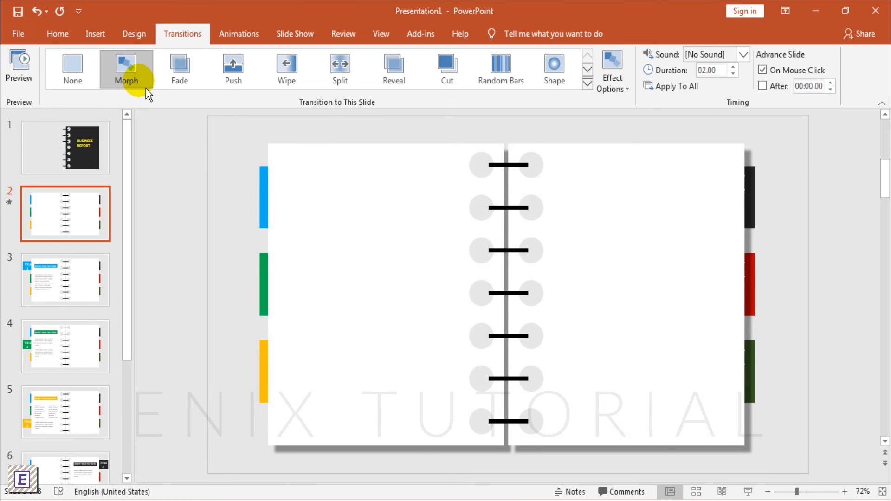
left_click(65, 278)
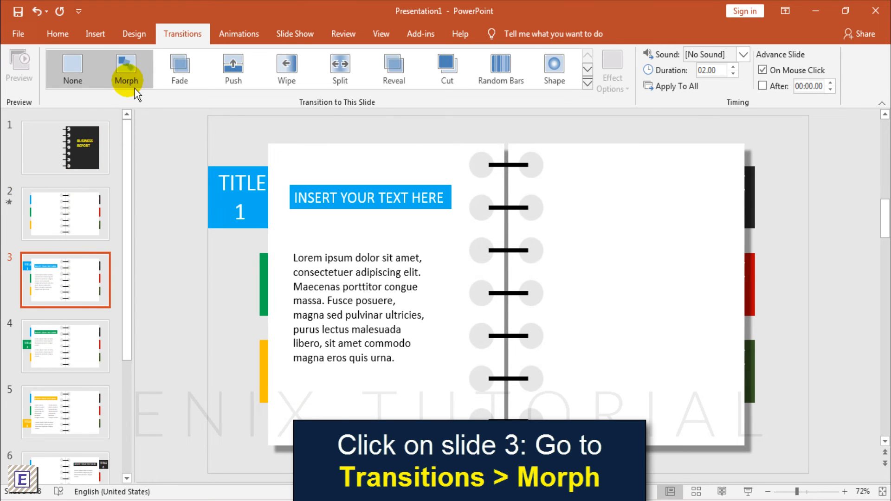
left_click(126, 69)
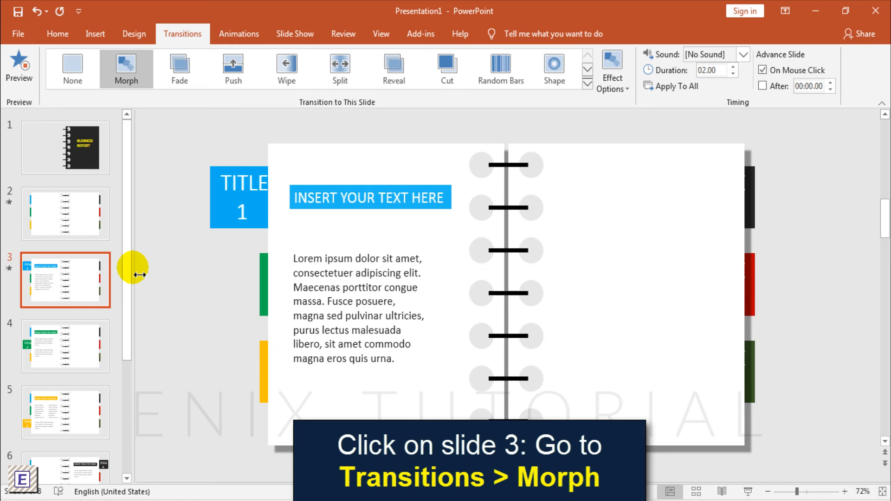
left_click(65, 345)
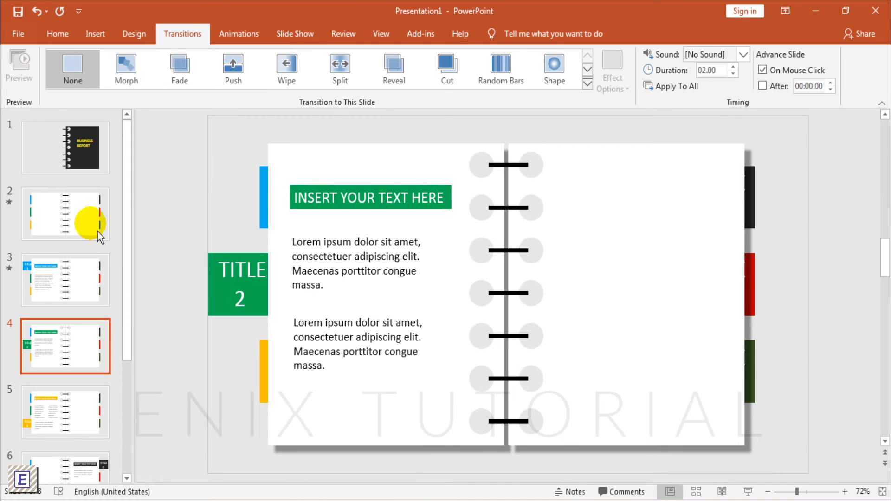
left_click(126, 68)
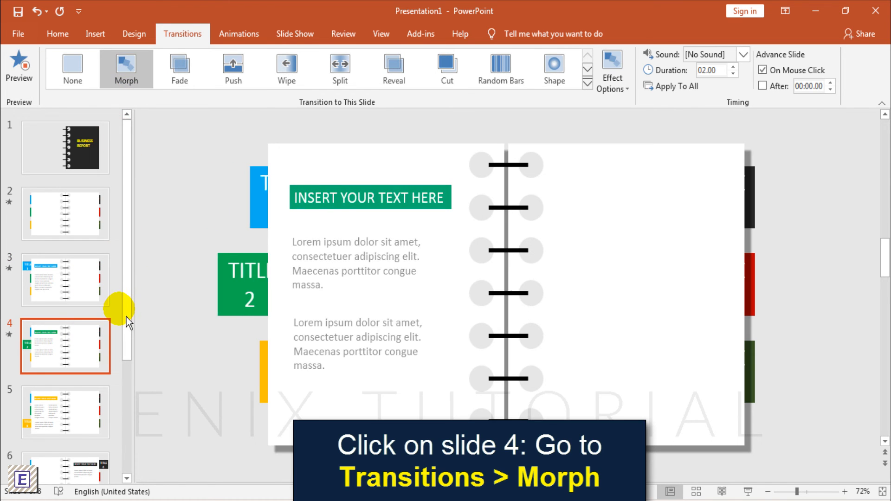
mouse_move(83, 418)
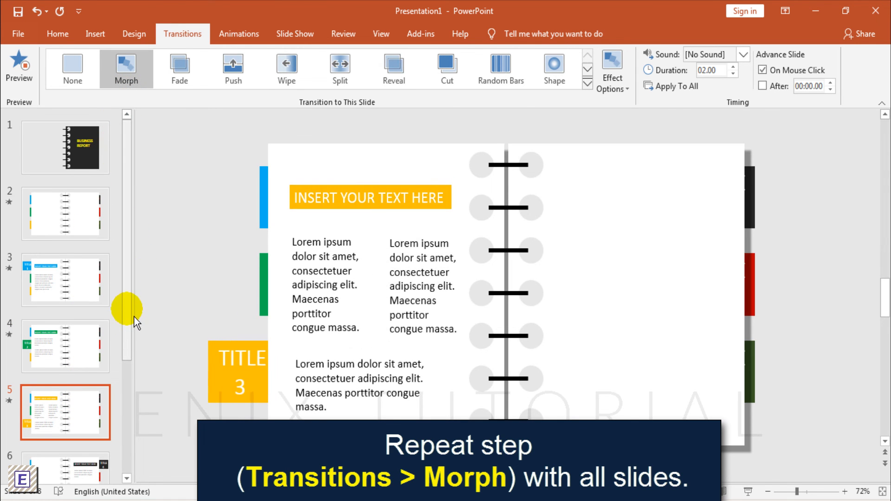
Apply the Morph transition to slides 6, 7 and 8.
left_click(66, 355)
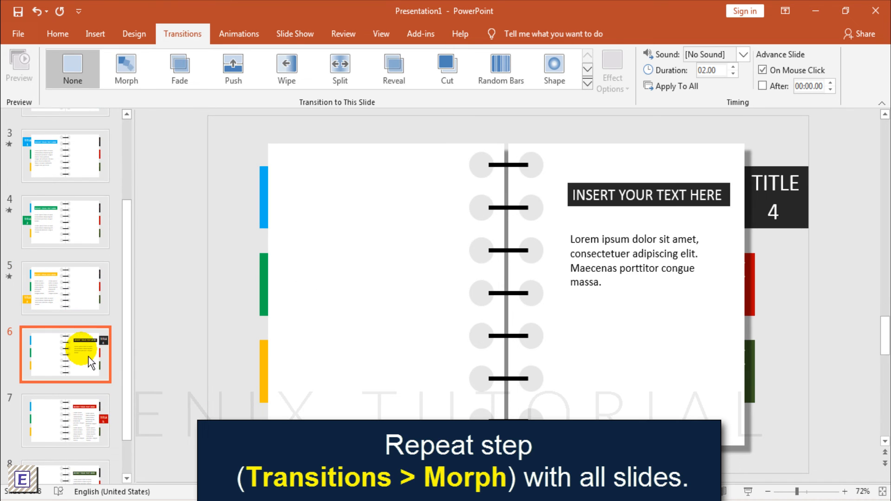
left_click(126, 68)
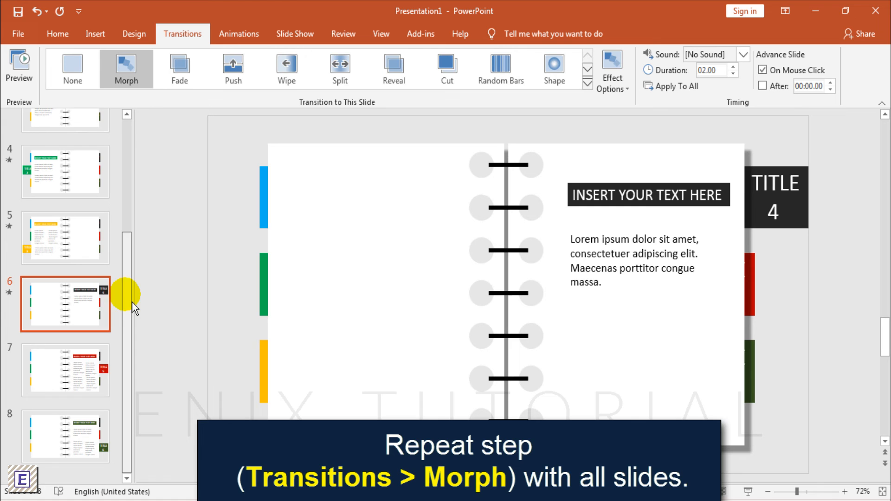
left_click(65, 370)
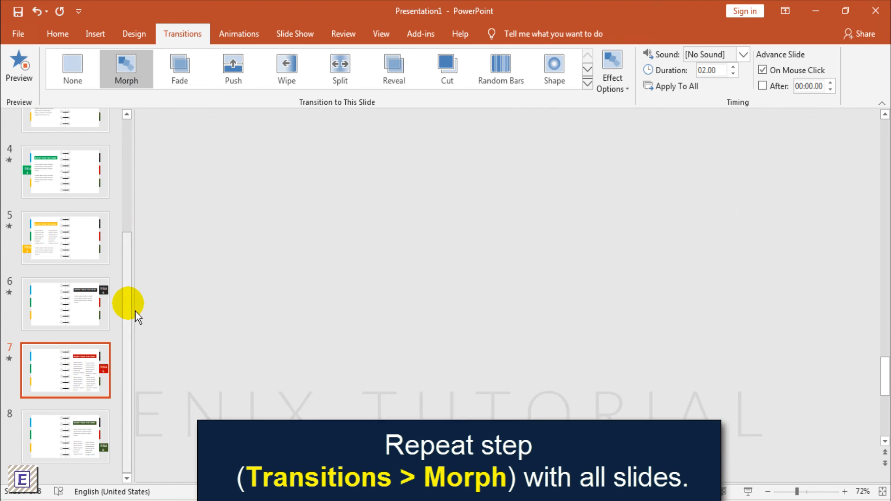
left_click(65, 436)
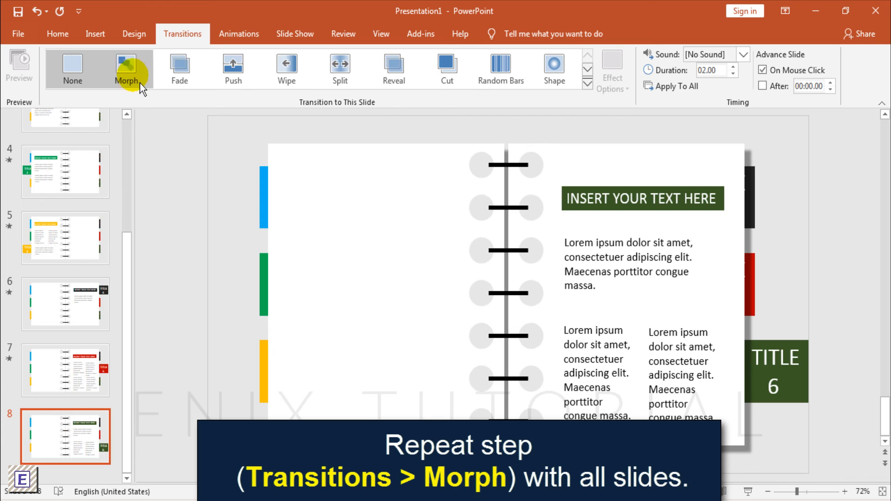
left_click(126, 68)
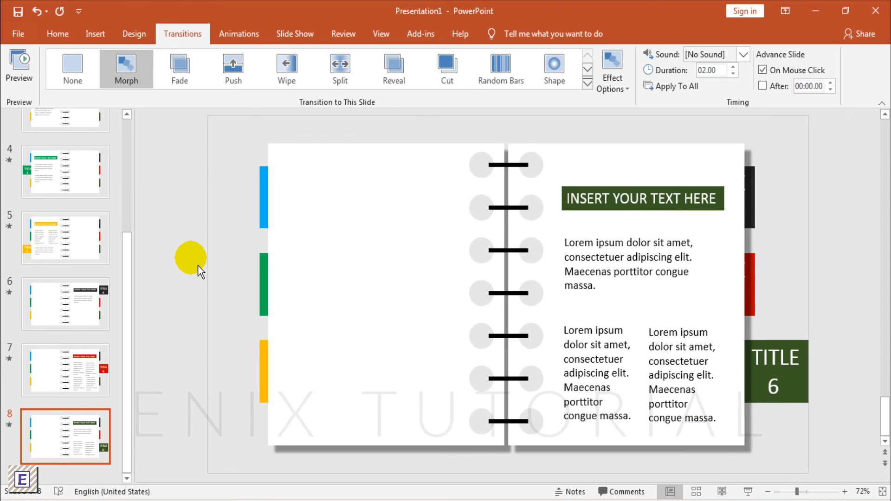
mouse_move(136, 260)
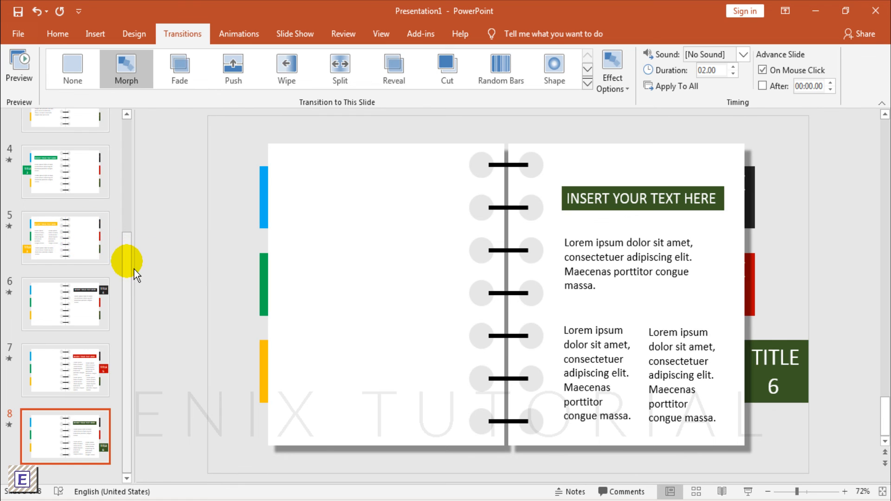